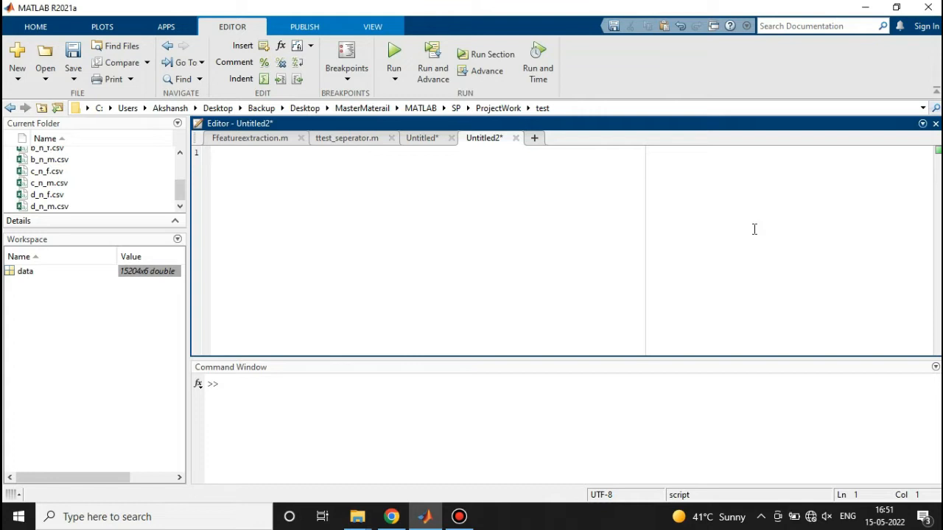
# - Start the script with clc, clear and close all on the first three lines
pyautogui.write('clc;')
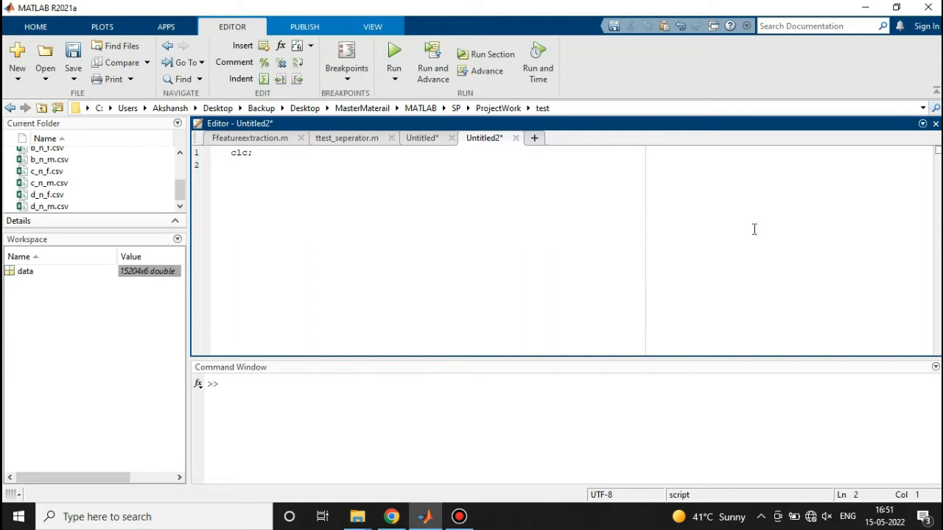
pyautogui.write('clear;')
pyautogui.write('clo')
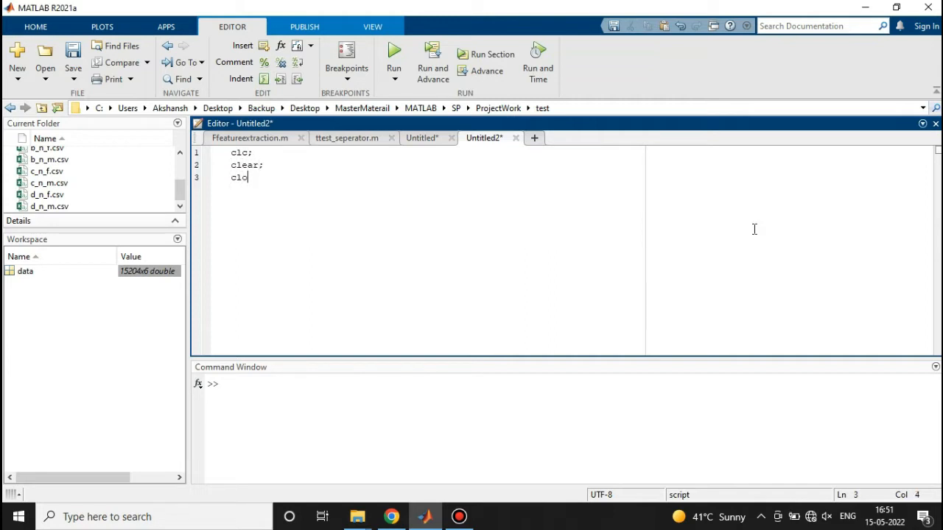
pyautogui.write('se all;')
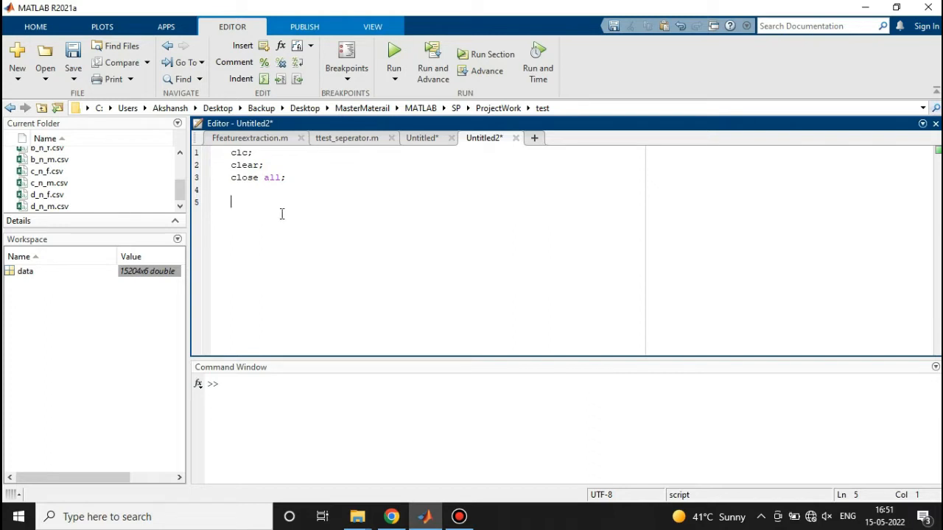
# - Add the line data = readtable('d_n_f.csv'); on line 5
pyautogui.write('data')
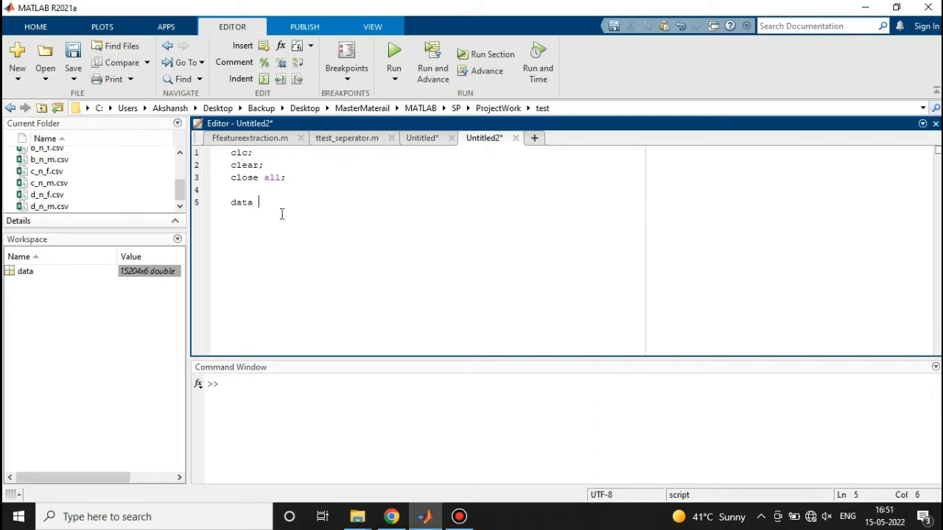
pyautogui.write('=')
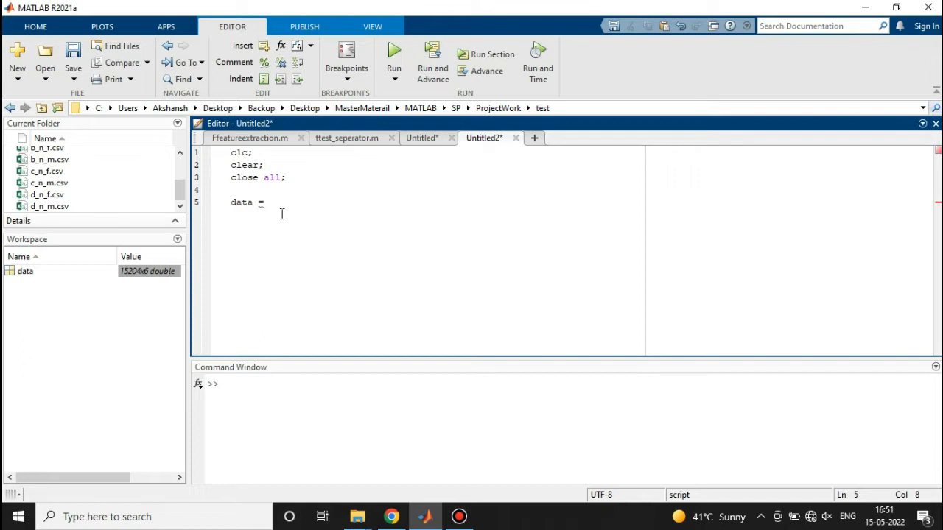
pyautogui.write('read')
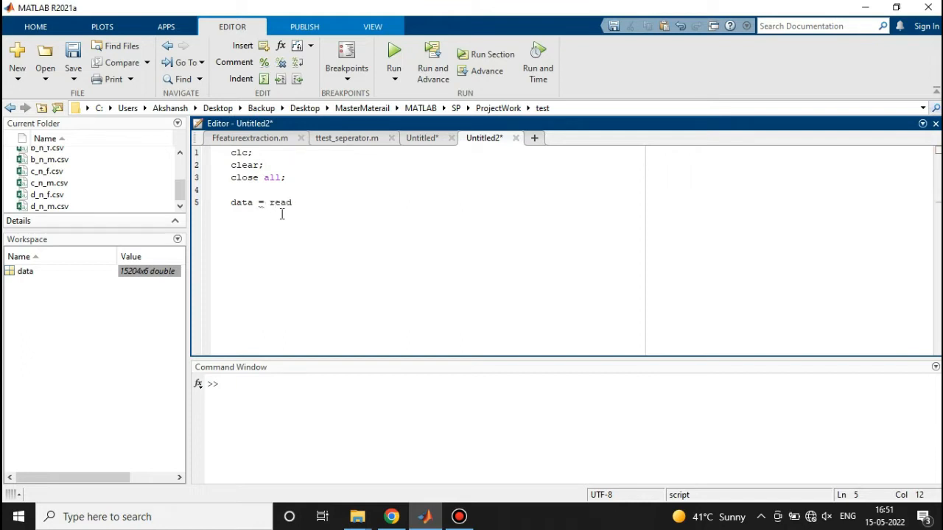
pyautogui.write('tabl')
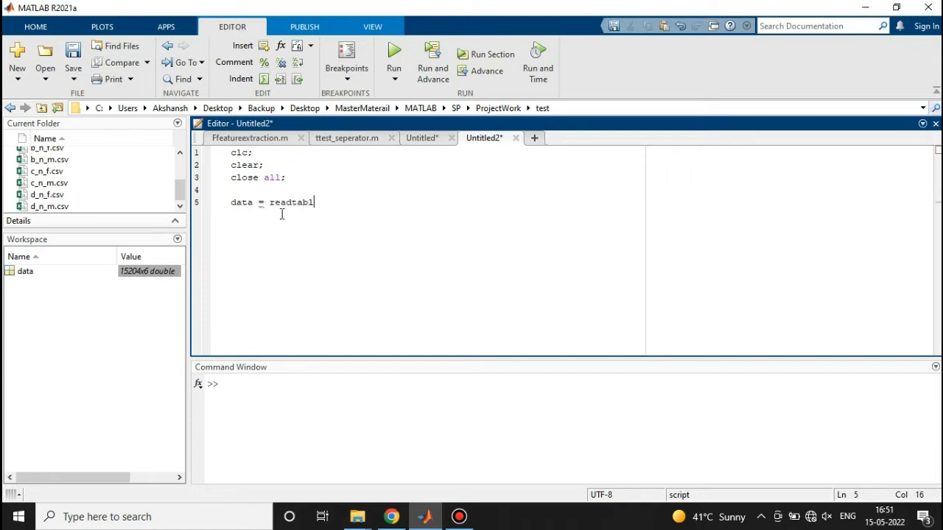
pyautogui.write('e')
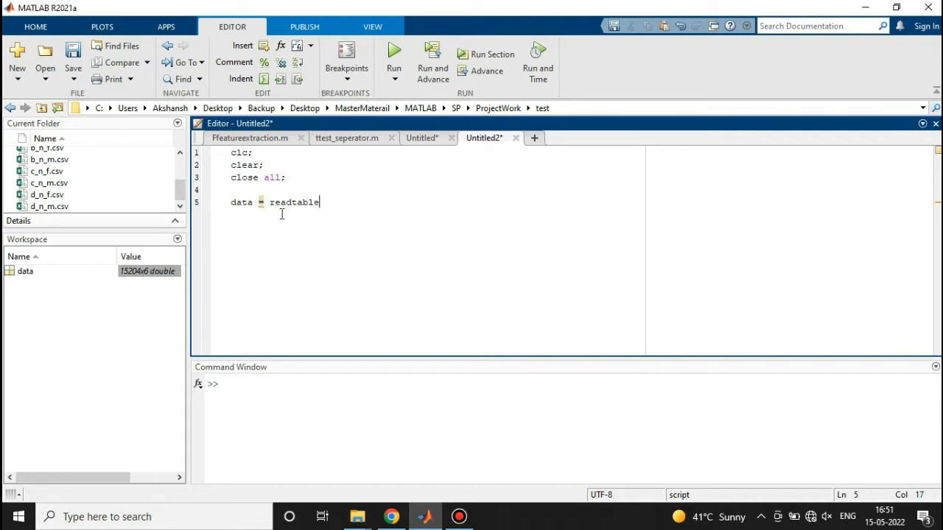
pyautogui.write('()')
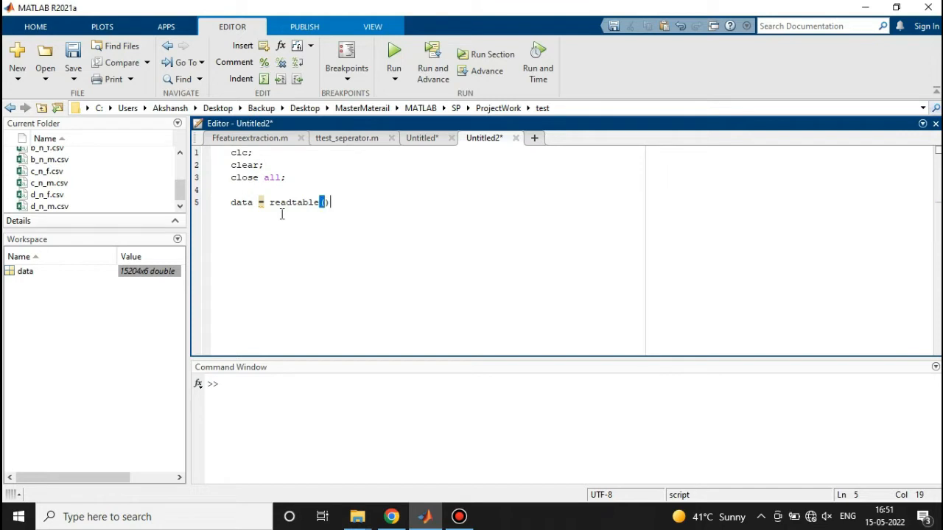
pyautogui.write("''")
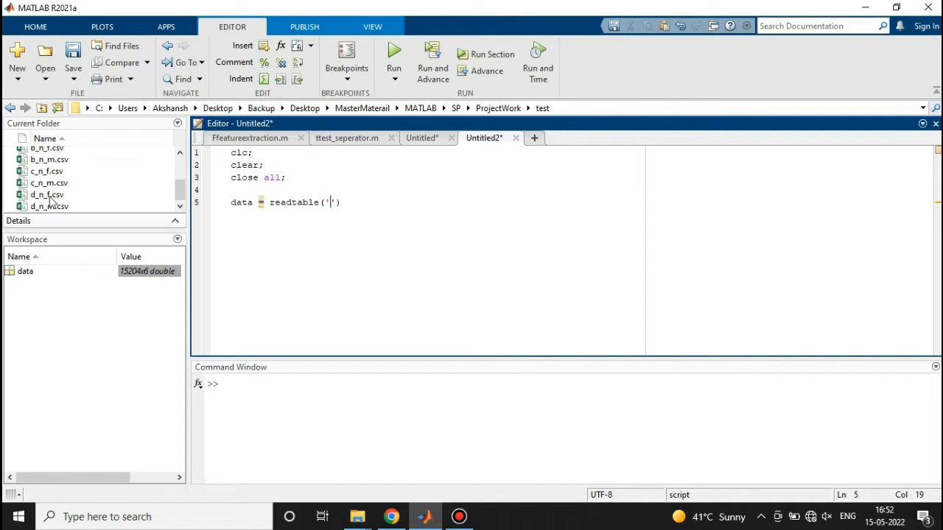
pyautogui.write('d_n_')
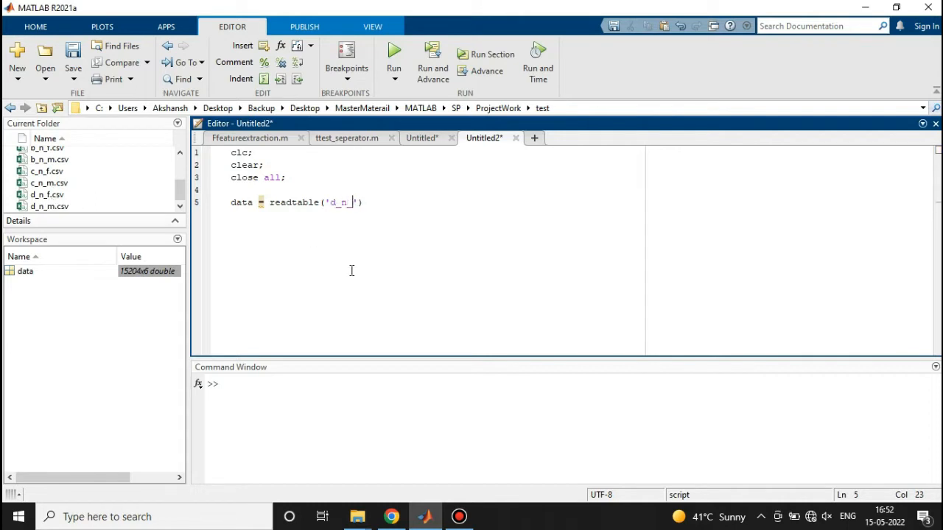
pyautogui.write('f.')
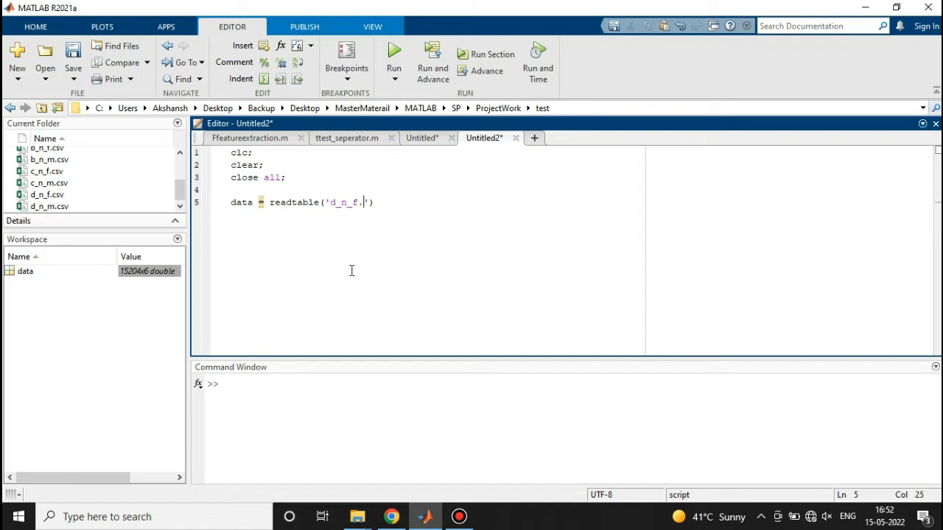
pyautogui.write('csv')
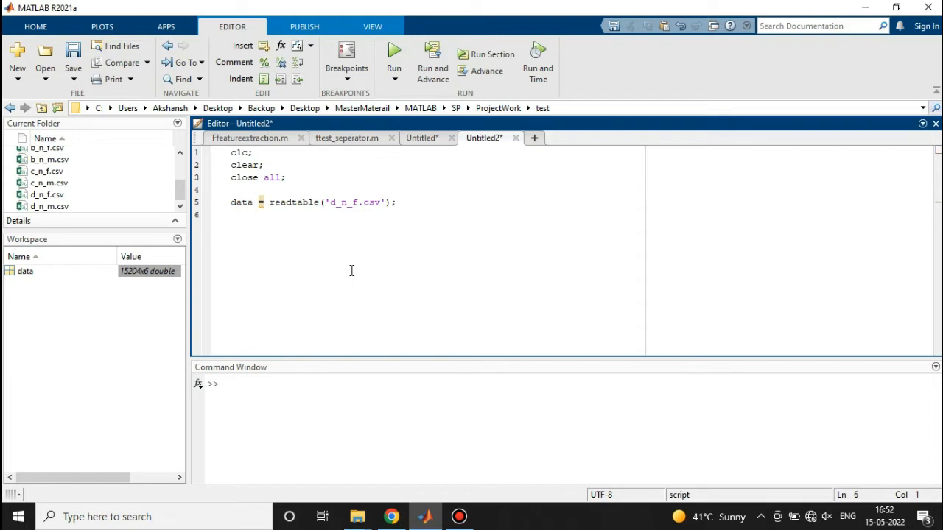
pyautogui.click(230, 213)
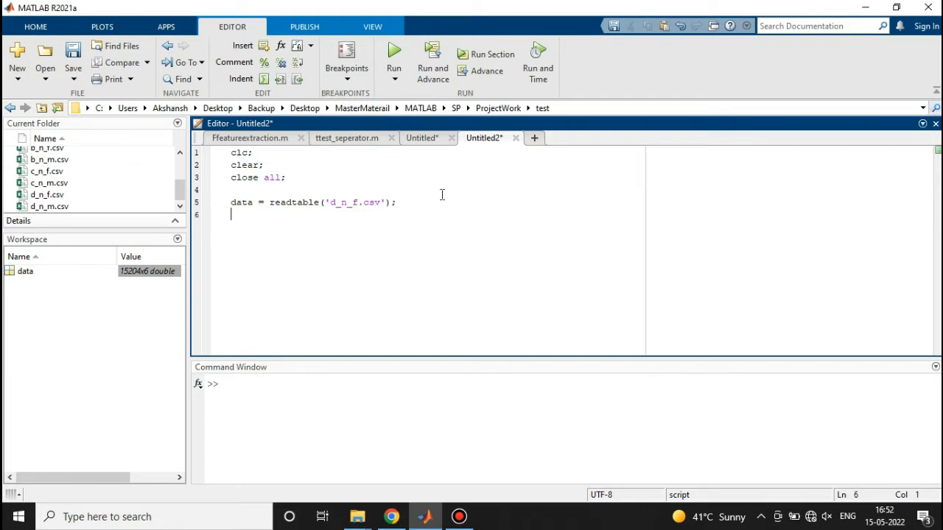
# - Run all script lines, loading data as a 15204x6 table, and inspect it
pyautogui.press('ctrl+a')
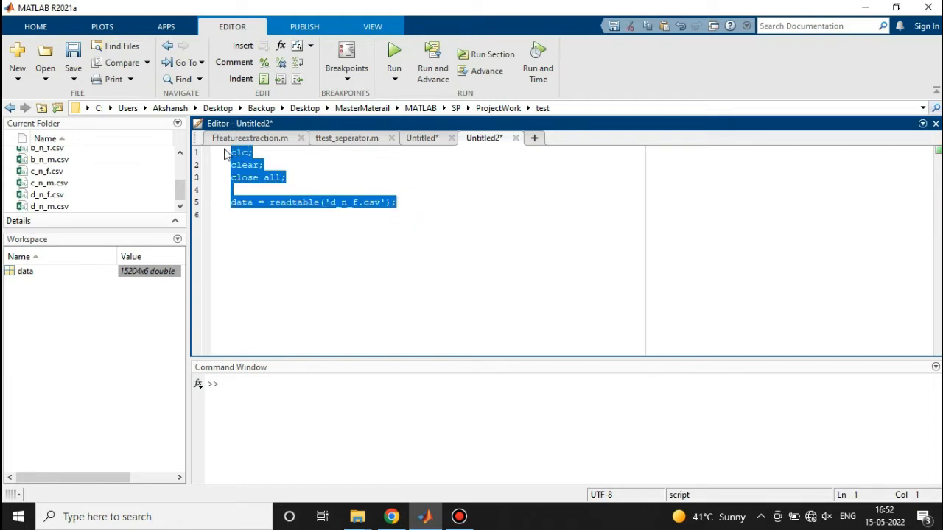
pyautogui.click(394, 59)
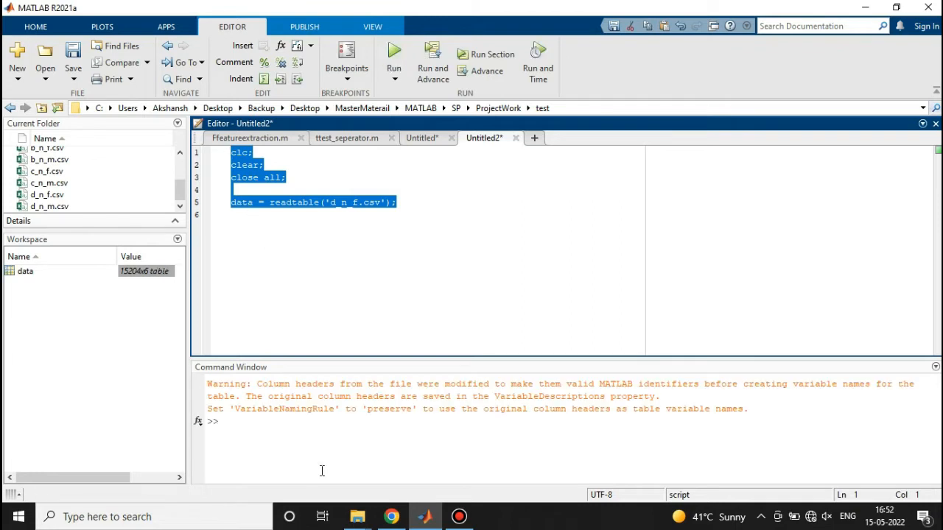
pyautogui.moveTo(136, 321)
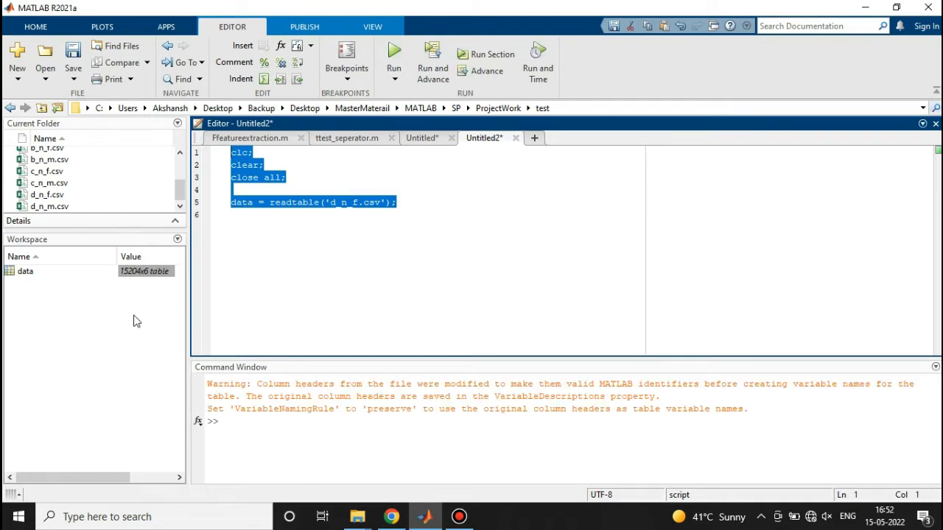
pyautogui.click(145, 271)
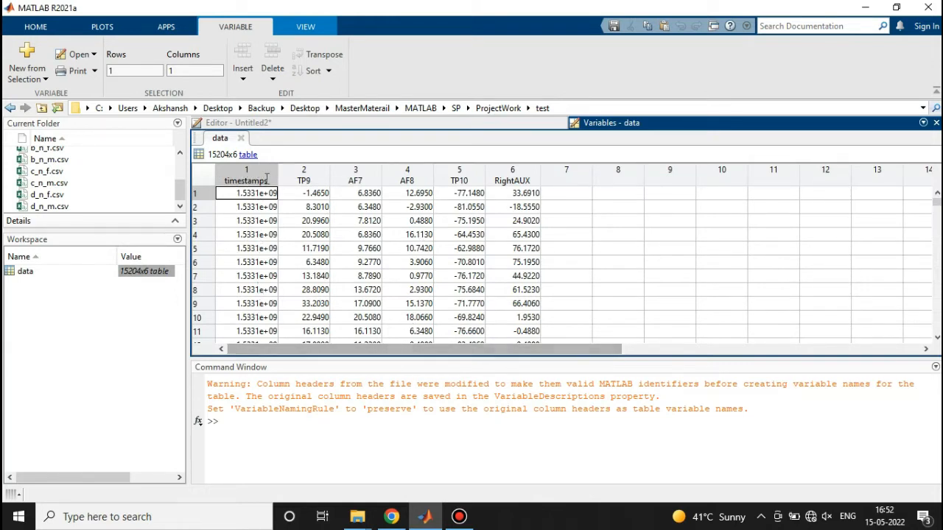
pyautogui.moveTo(331, 176)
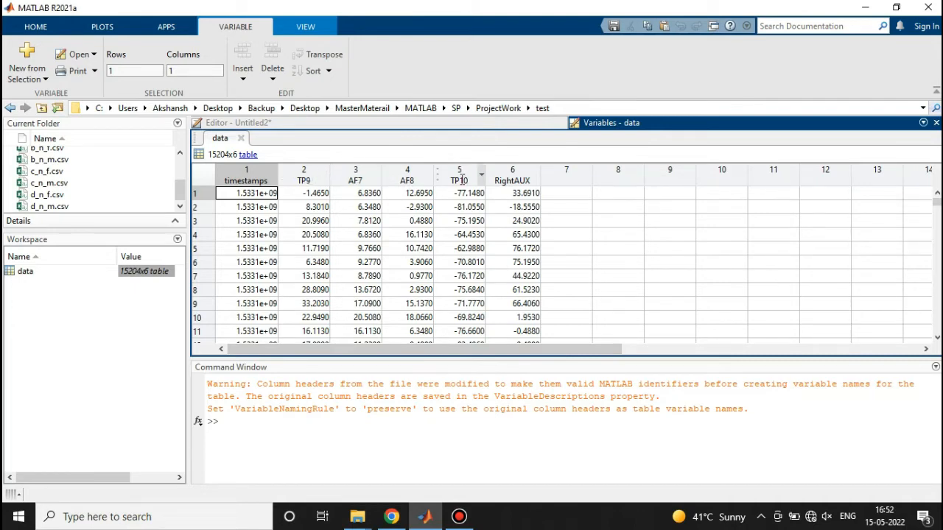
pyautogui.moveTo(455, 211)
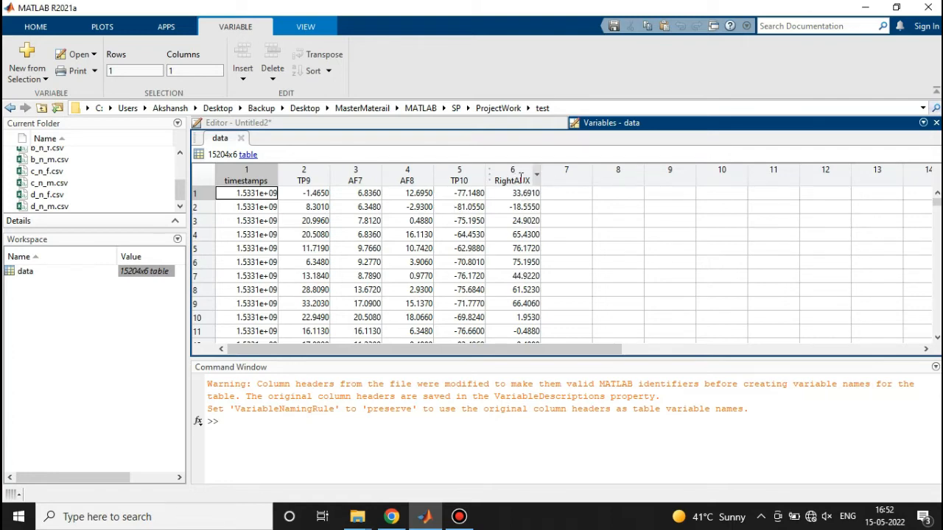
pyautogui.moveTo(516, 234)
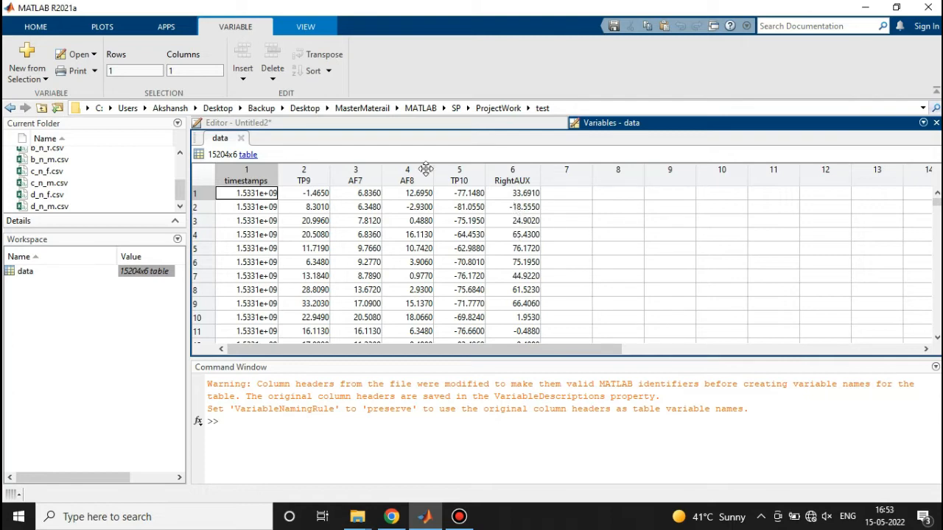
pyautogui.moveTo(431, 209)
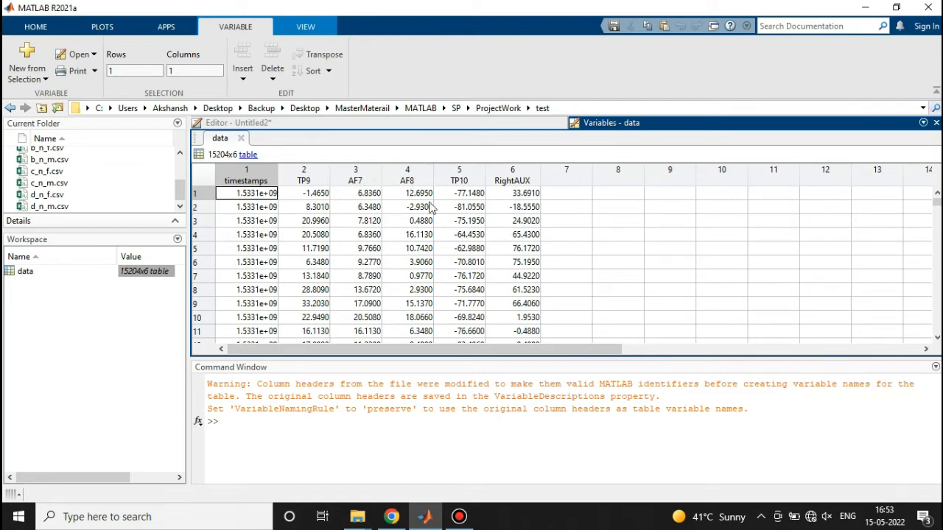
pyautogui.moveTo(324, 206)
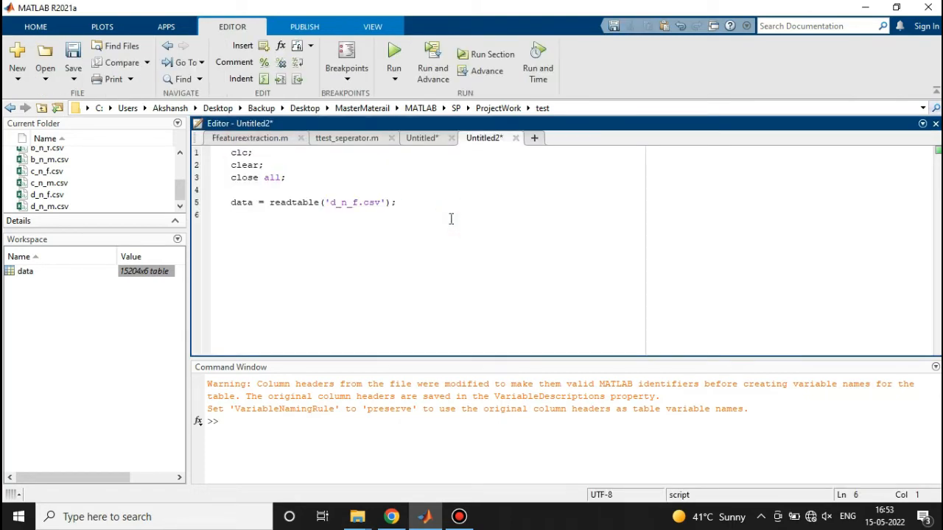
# - Add plot(data(:,2)); on line 6, then place the cursor before readtable
pyautogui.write('plot')
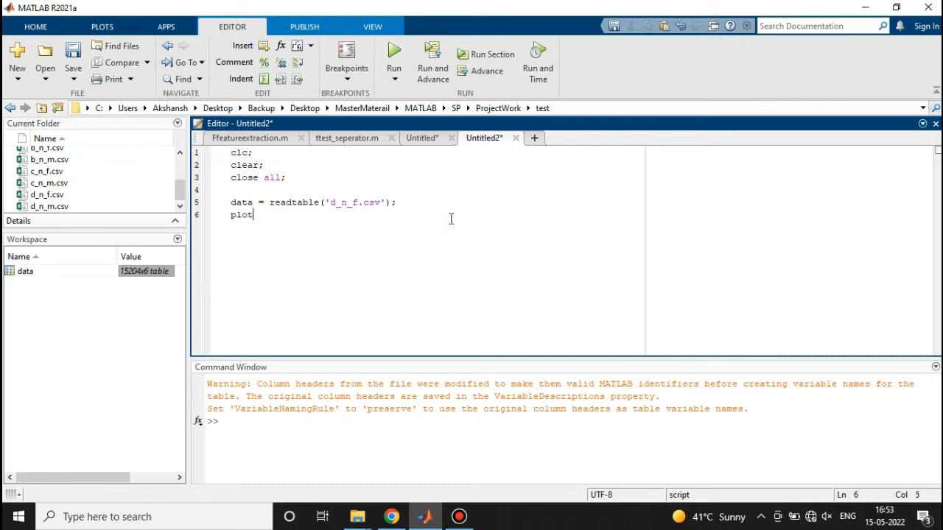
pyautogui.write('()')
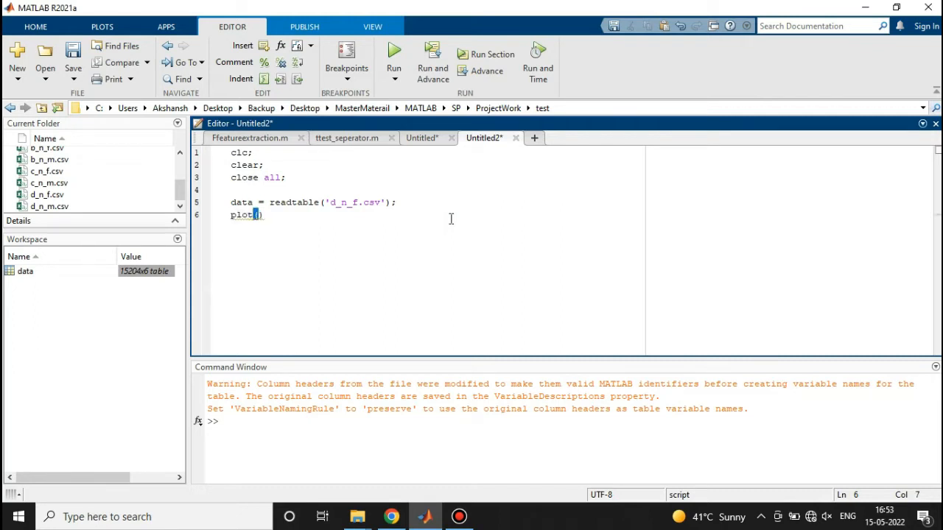
pyautogui.write('data')
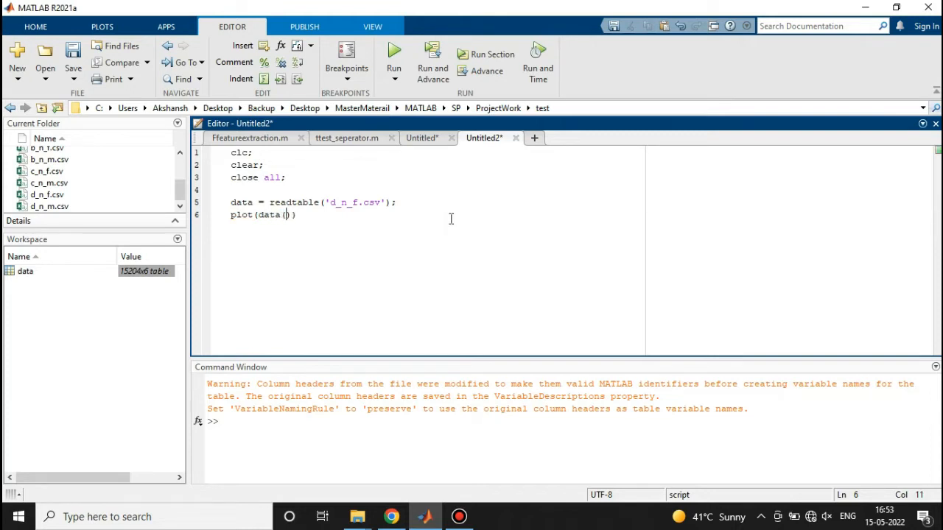
pyautogui.write('()')
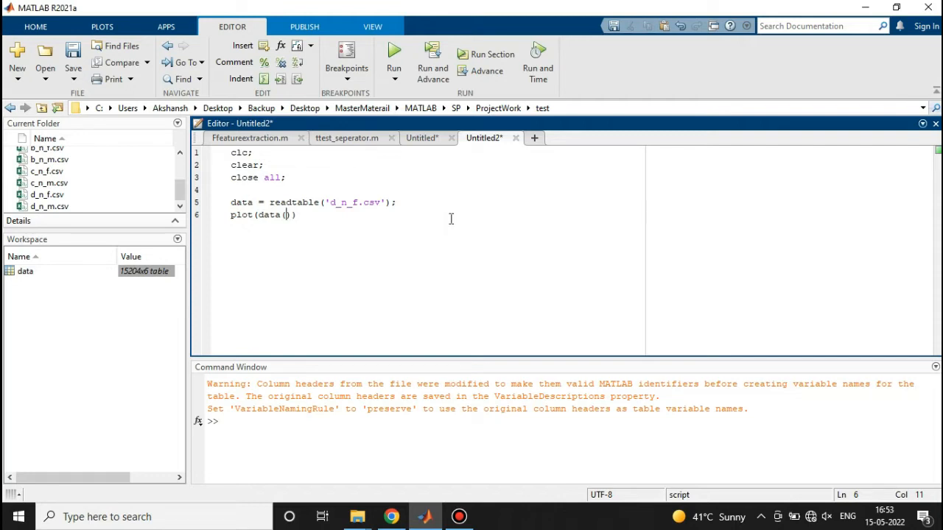
pyautogui.write(':,2')
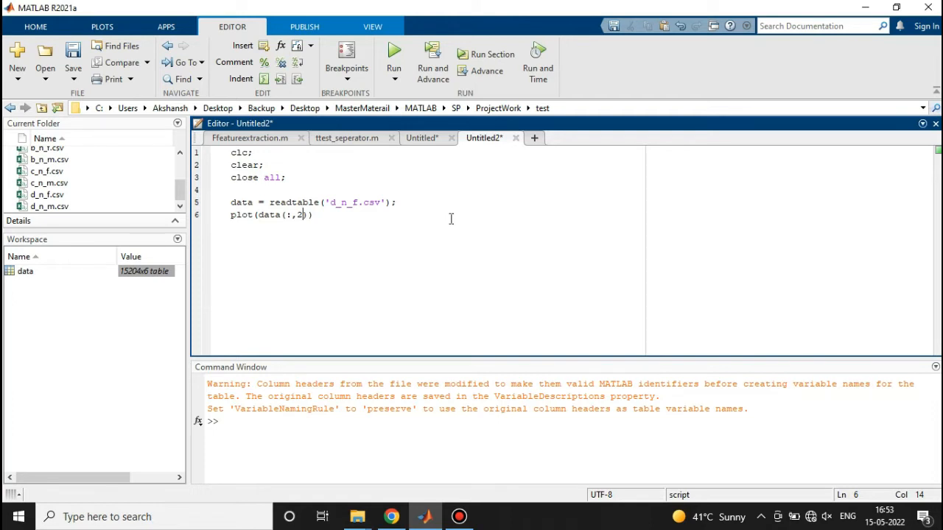
pyautogui.write(')')
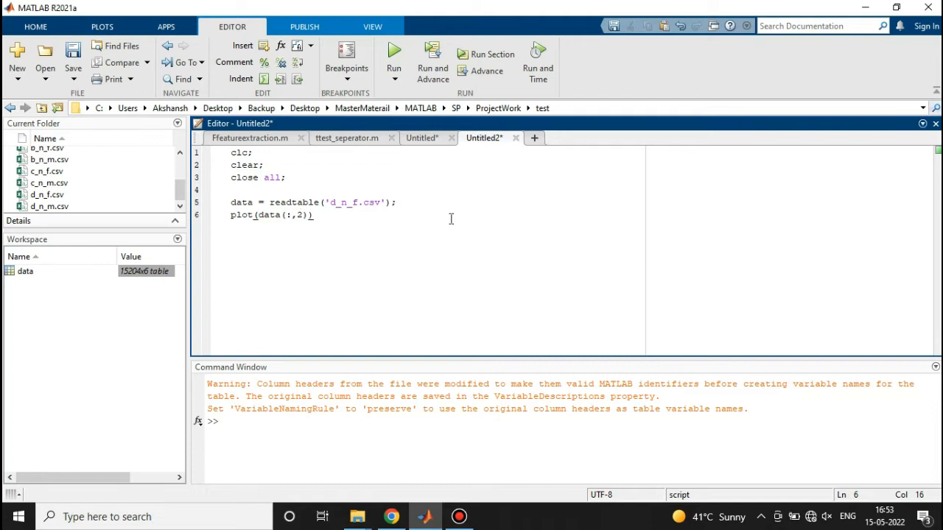
pyautogui.write(';')
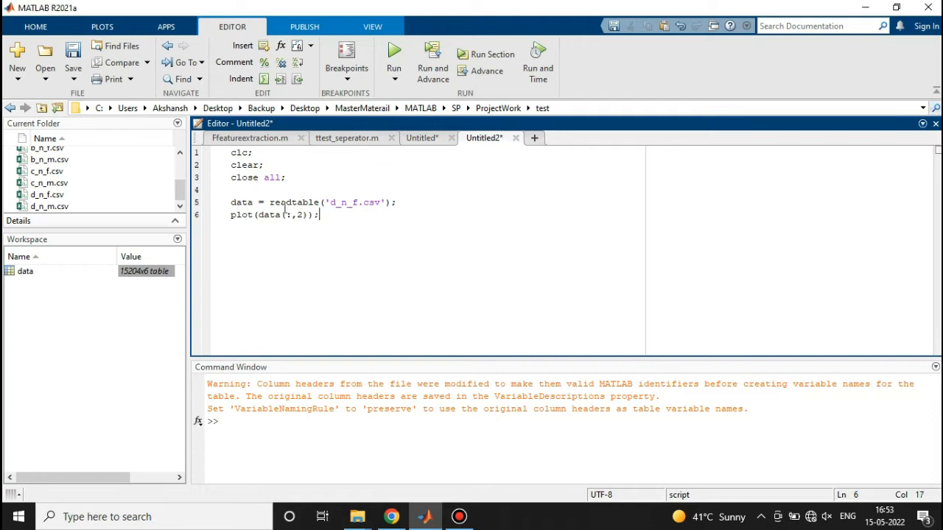
pyautogui.click(269, 202)
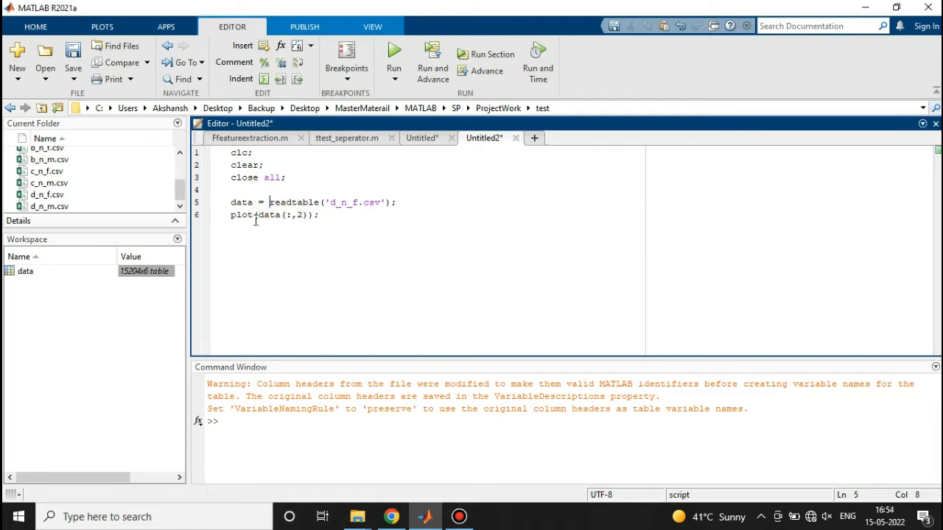
pyautogui.doubleClick(241, 214)
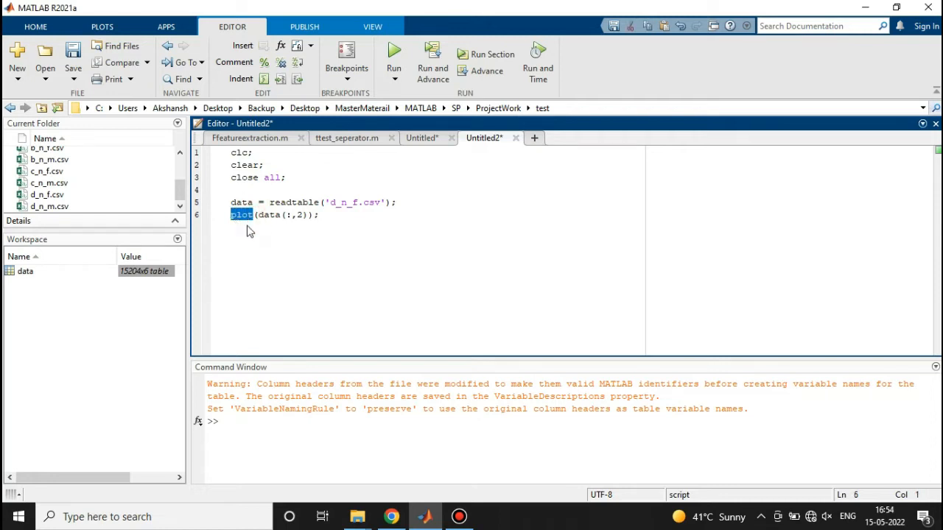
pyautogui.click(267, 202)
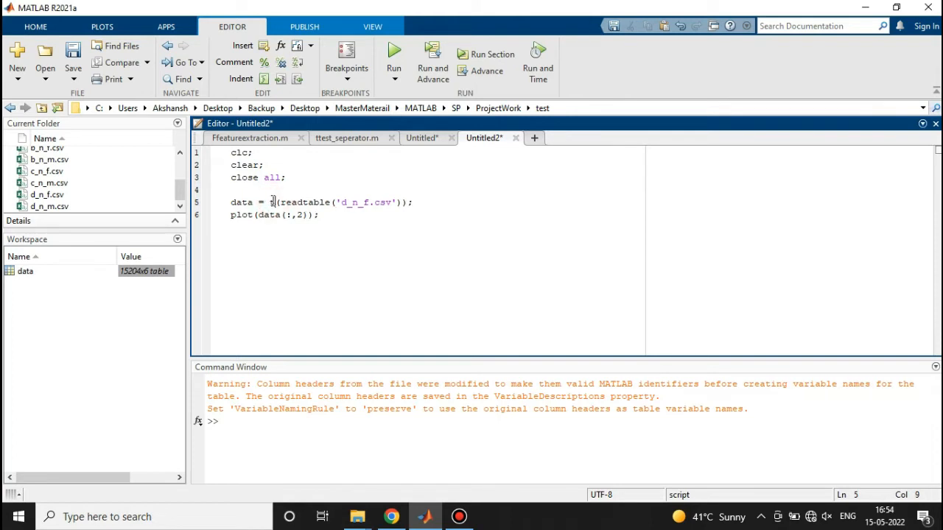
# - Wrap readtable('d_n_f.csv') in table2array and select the whole script
pyautogui.write('table')
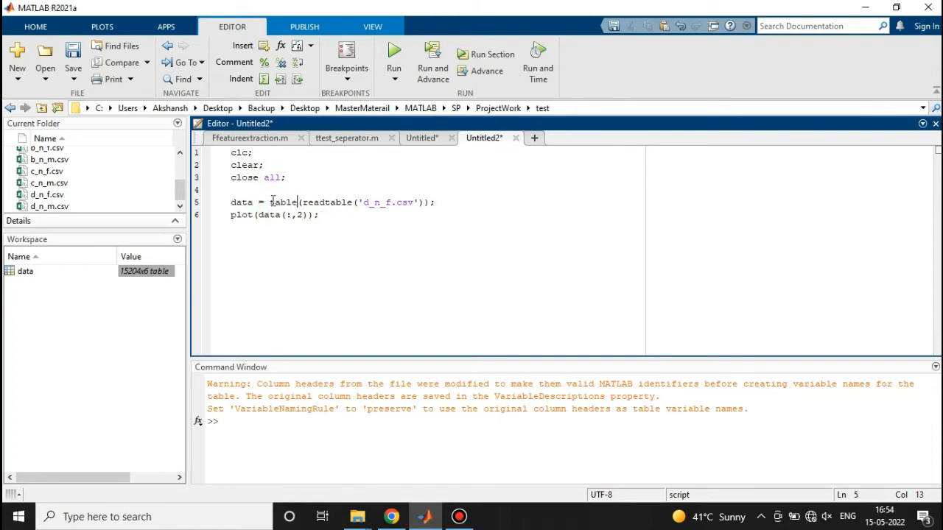
pyautogui.write('2arra')
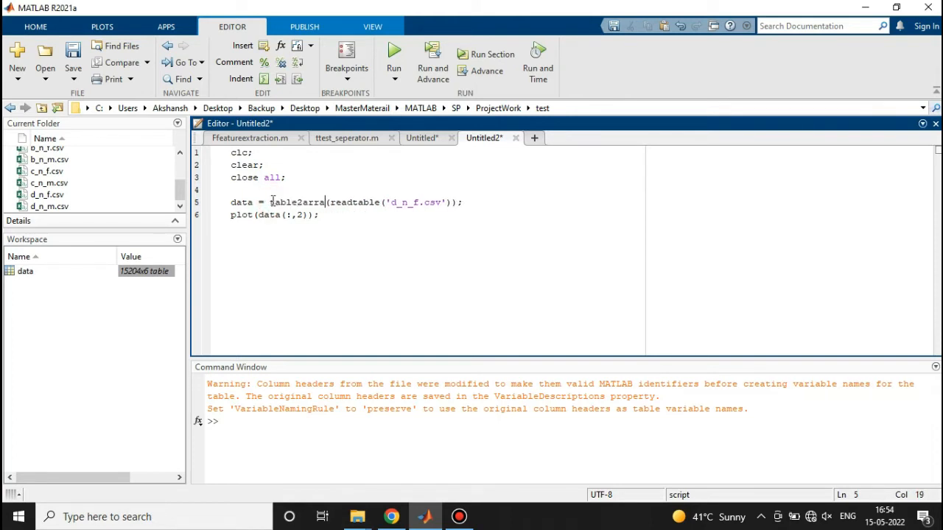
pyautogui.click(318, 215)
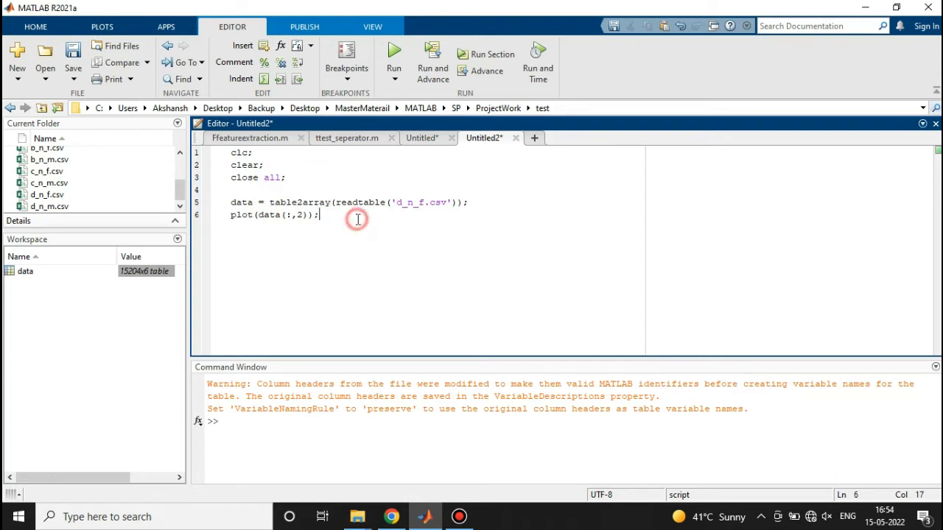
pyautogui.press('ctrl+a')
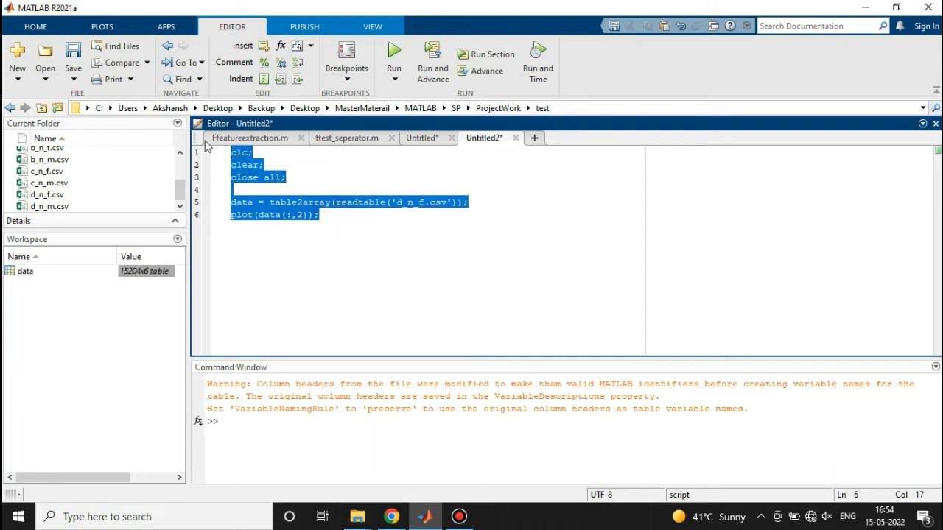
# - Run the script and maximize Figure 1 showing the second-column waveform
pyautogui.click(394, 59)
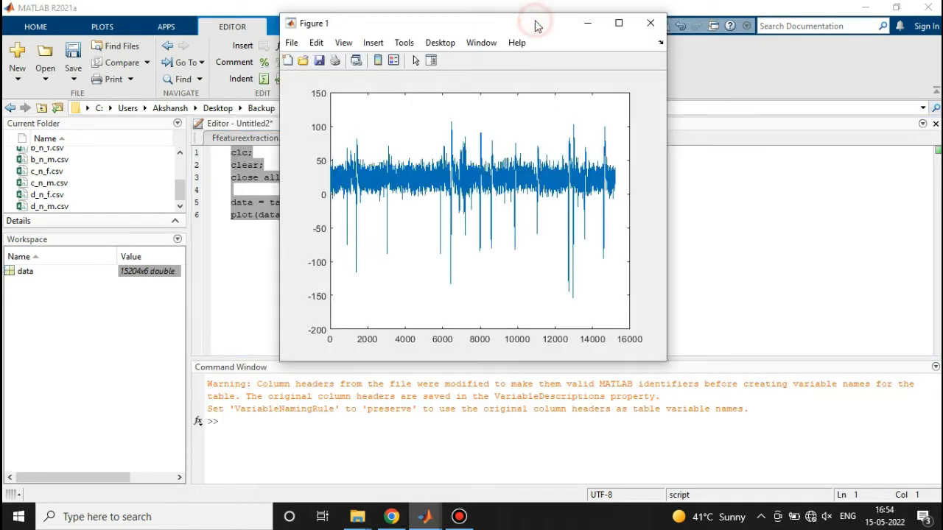
pyautogui.click(619, 23)
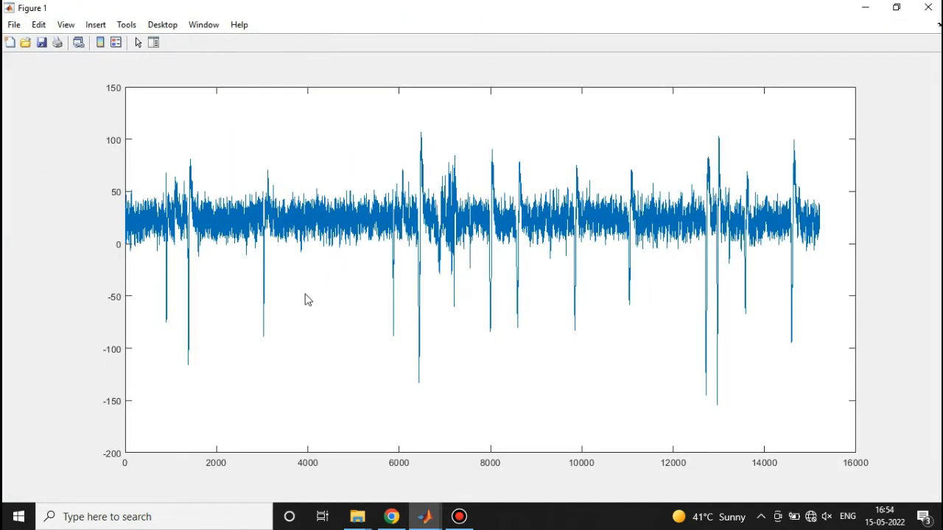
pyautogui.moveTo(526, 263)
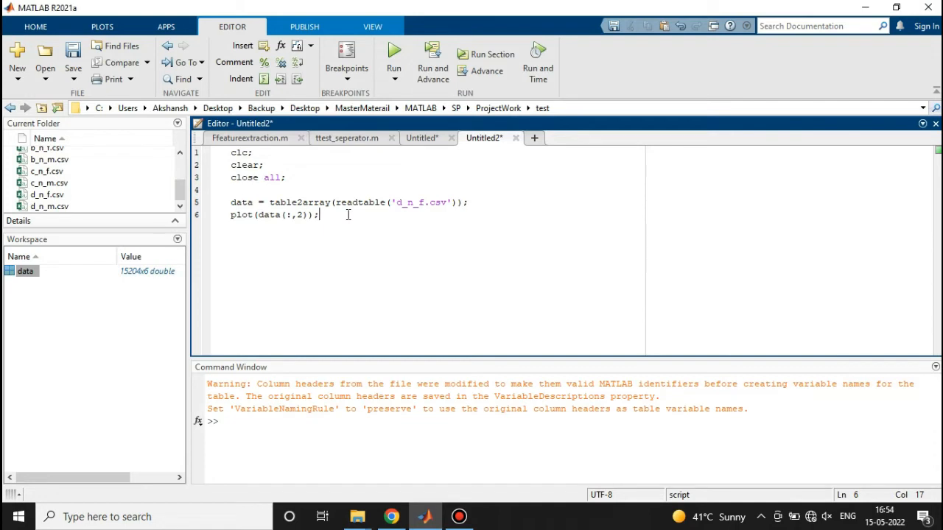
# - Type plot(data(:,3)); on a new script line
pyautogui.write('p')
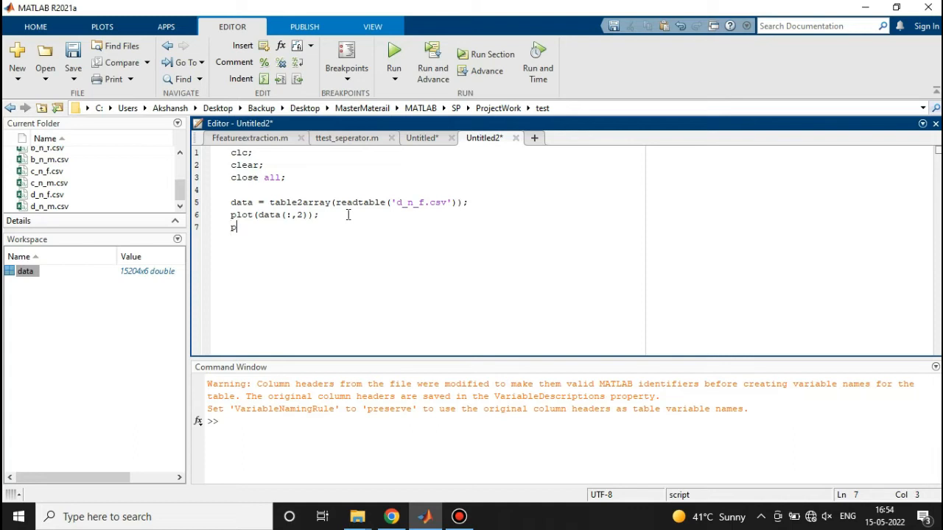
pyautogui.write('lot()')
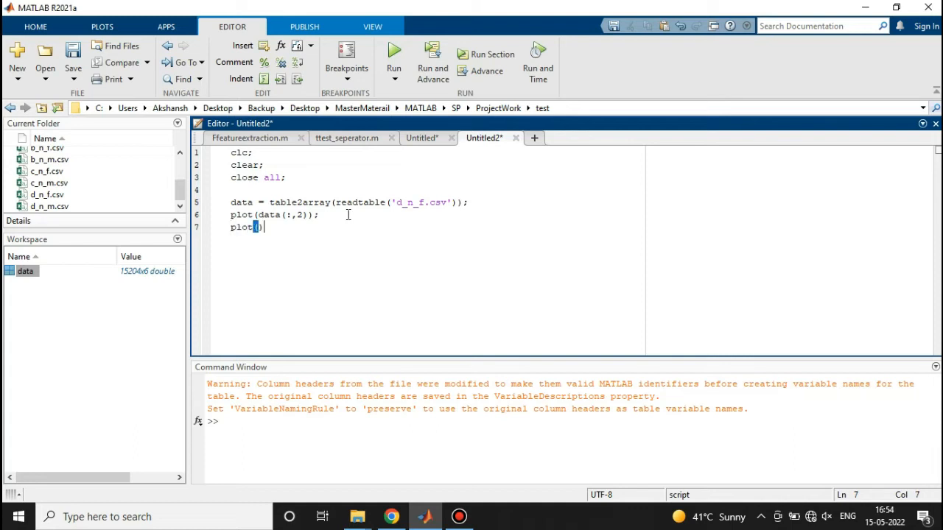
pyautogui.write('data')
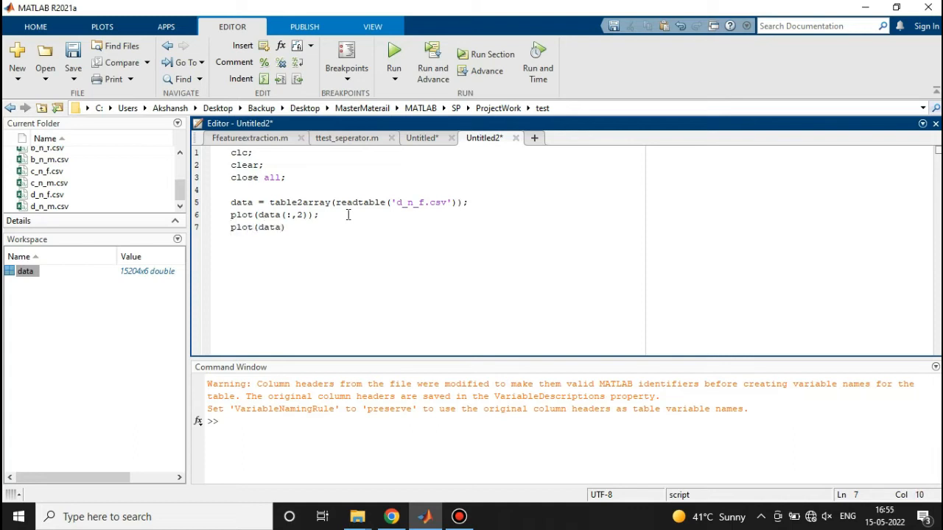
pyautogui.write('()')
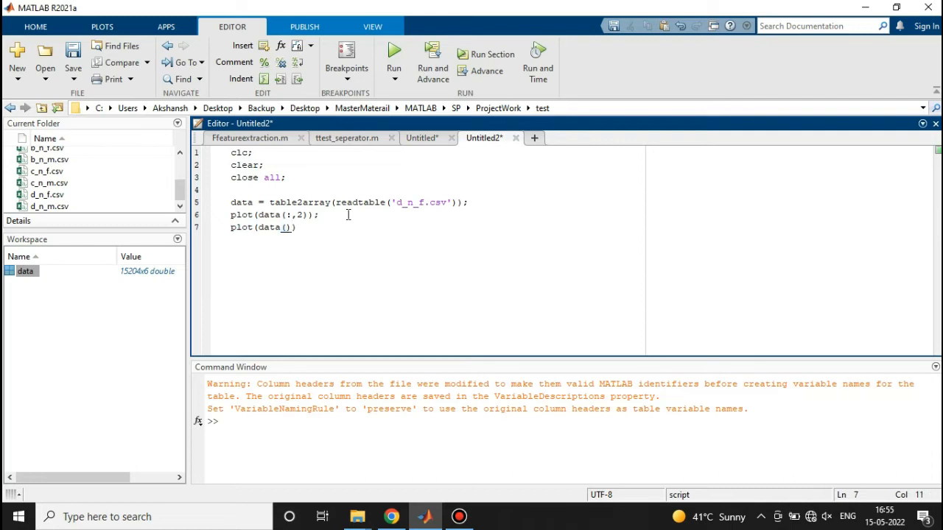
pyautogui.write(':')
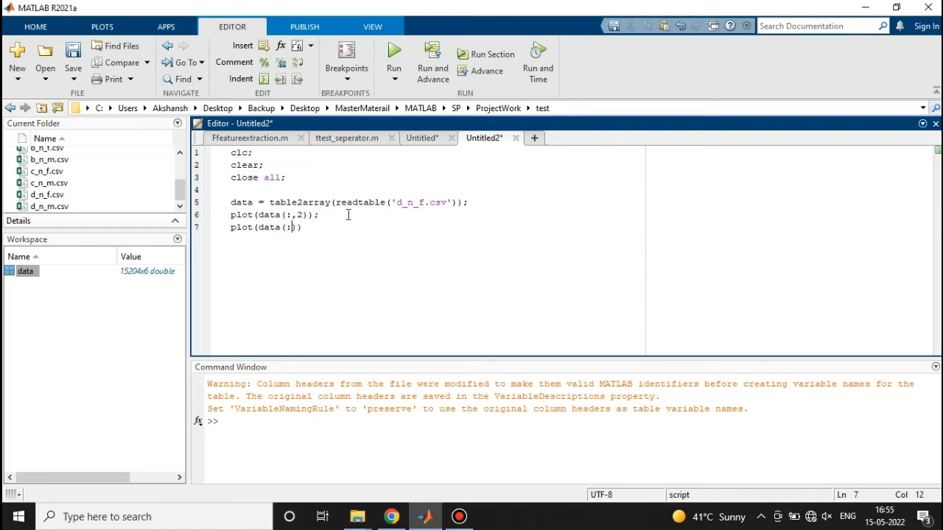
pyautogui.write(',')
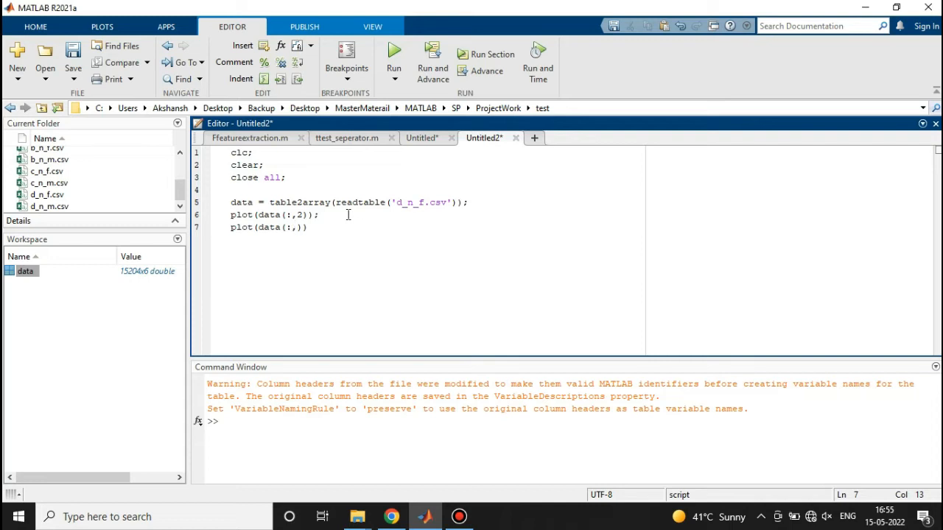
pyautogui.write('3')
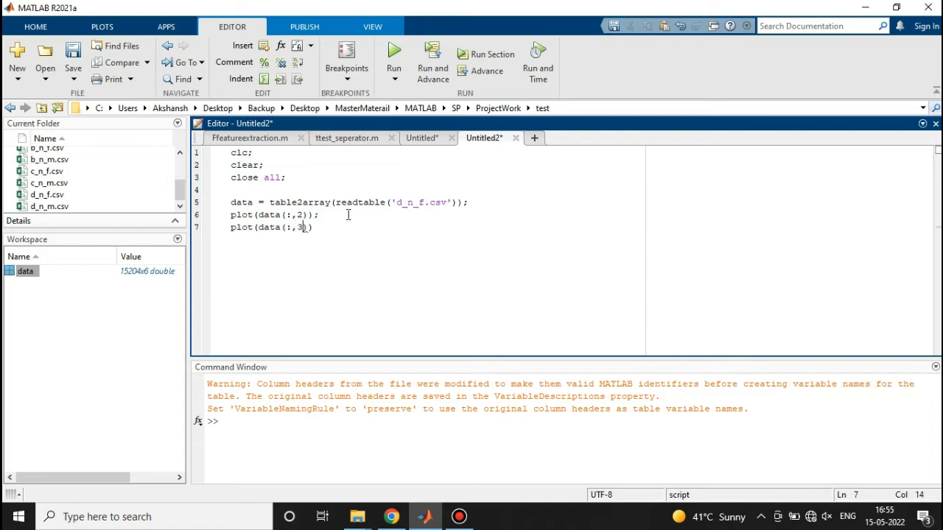
pyautogui.write(')')
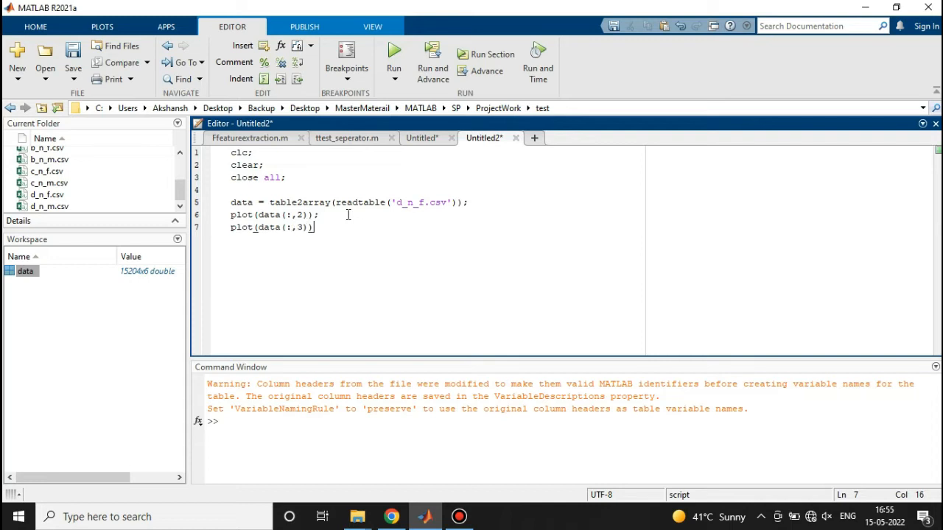
pyautogui.write(';')
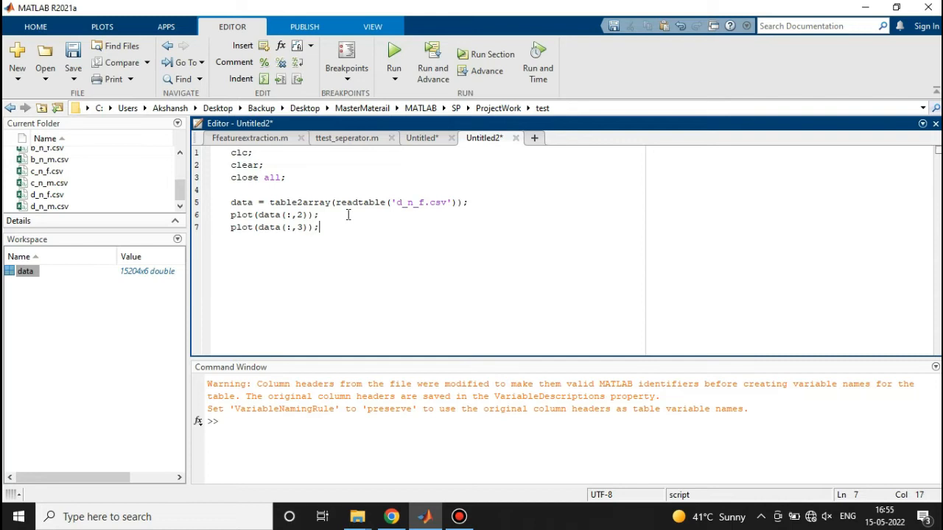
# - Insert a figure; line before the third-column plot and select all code
pyautogui.click(338, 214)
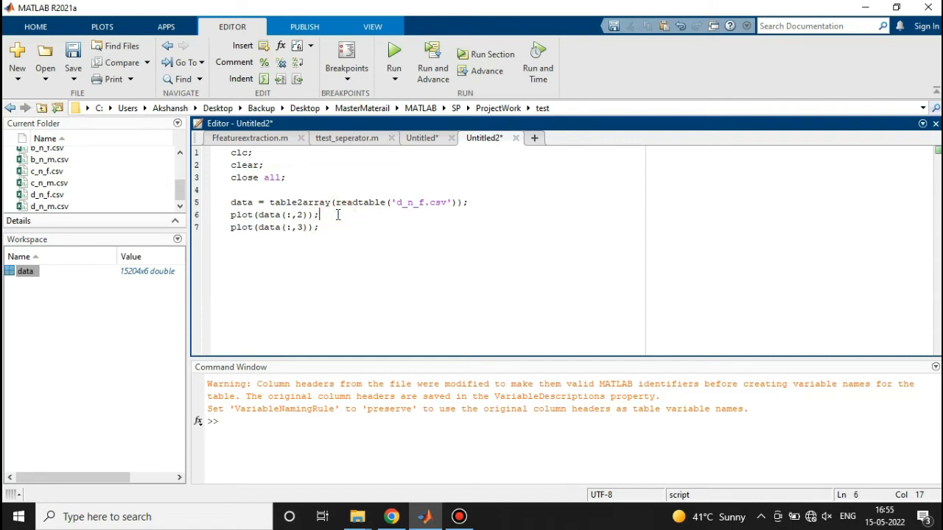
pyautogui.press('Return')
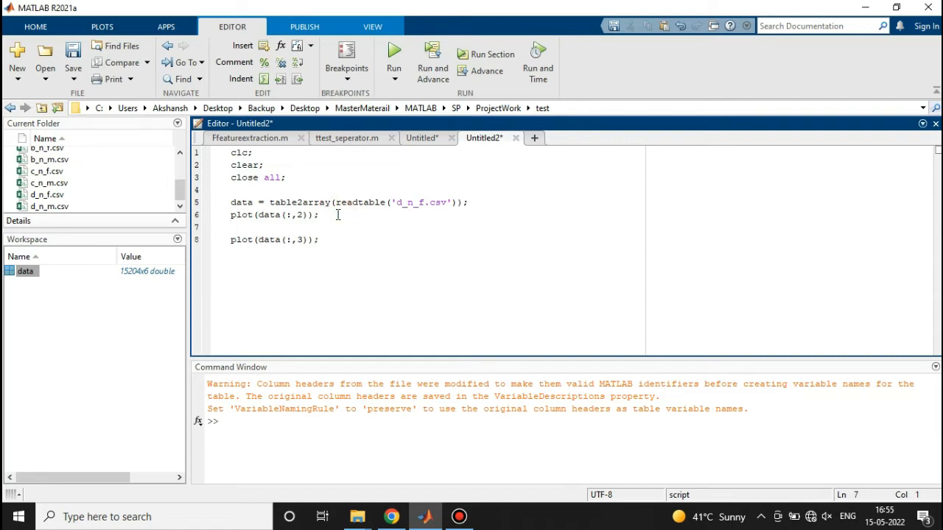
pyautogui.write('figu')
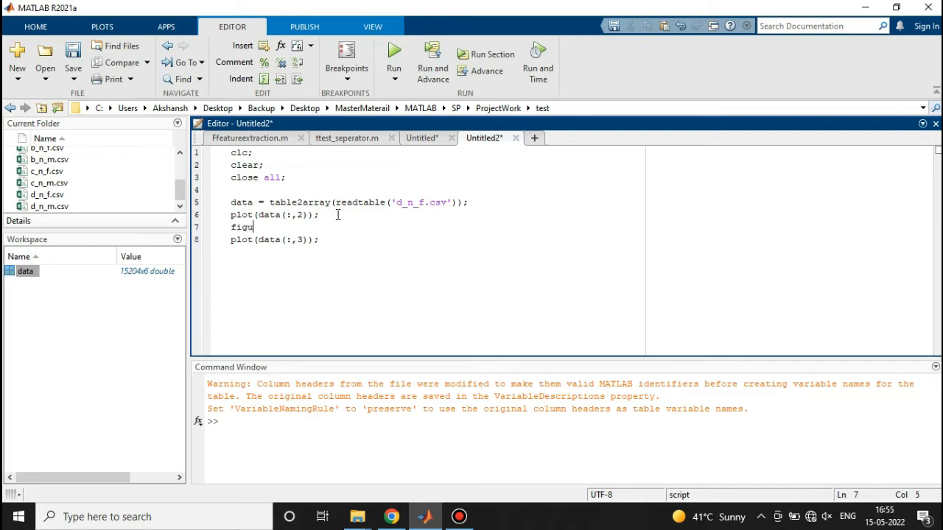
pyautogui.write('re;')
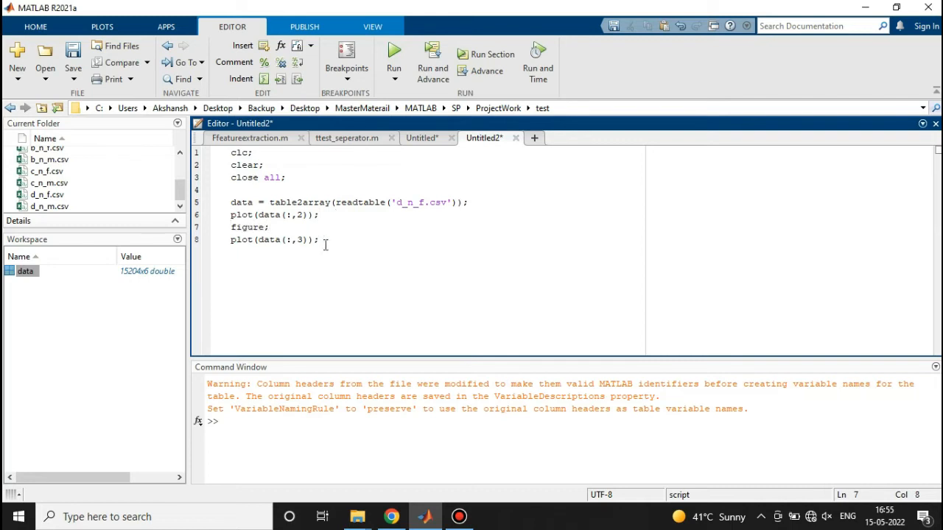
pyautogui.press('ctrl+a')
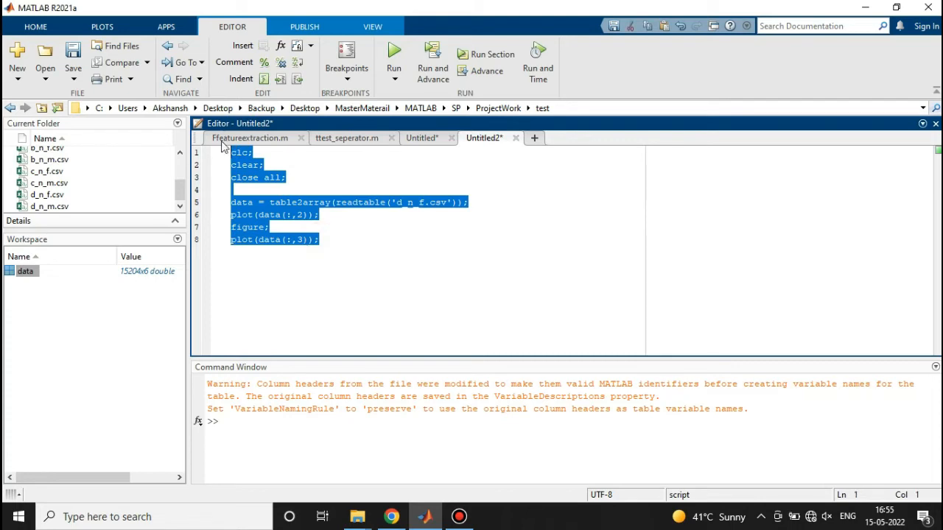
# - Run the script and start a title('TP9') line for the second-column plot
pyautogui.click(393, 52)
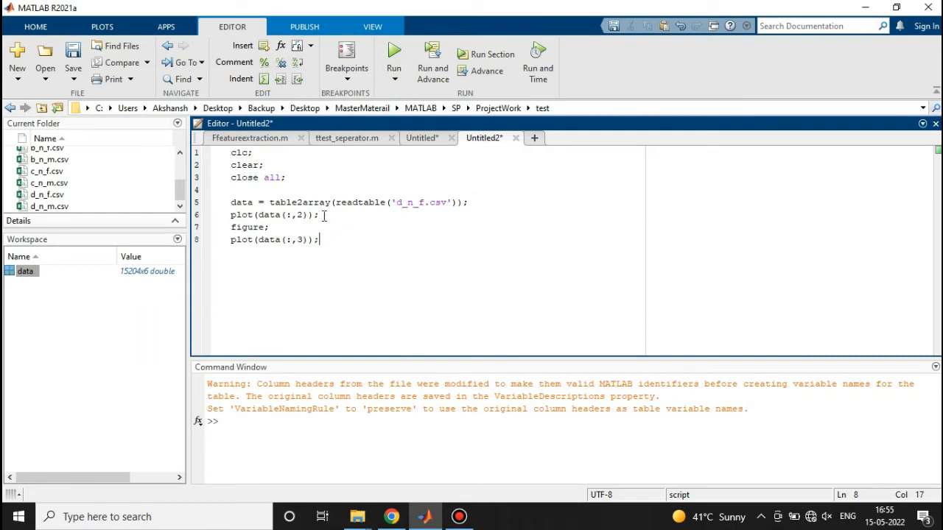
pyautogui.write('titl')
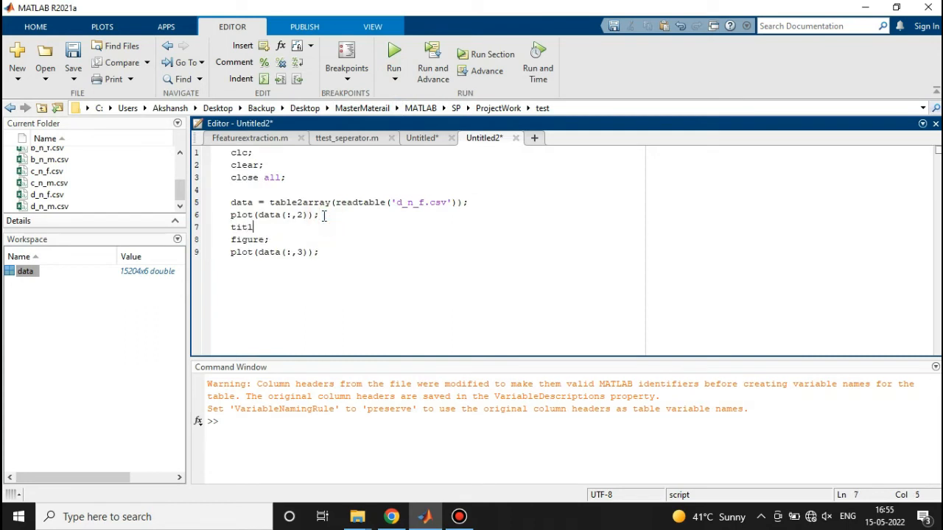
pyautogui.write('e()')
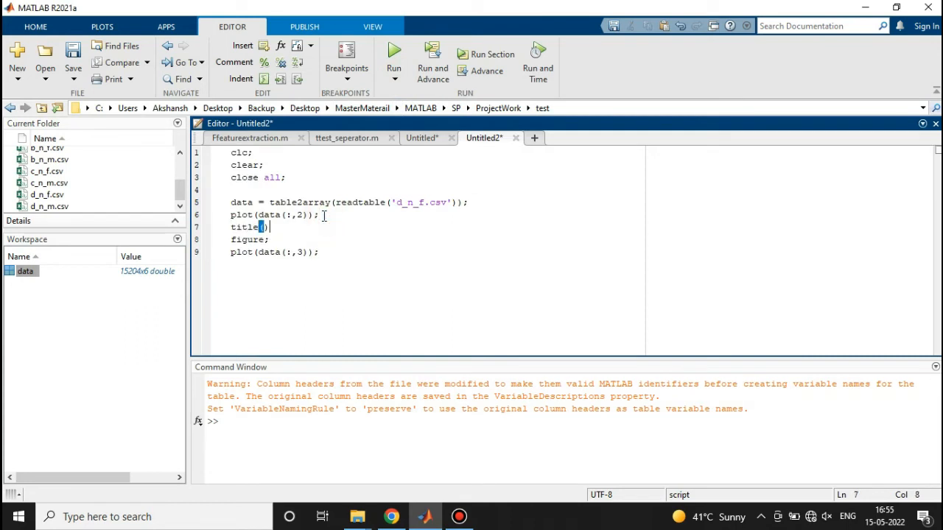
pyautogui.write("'")
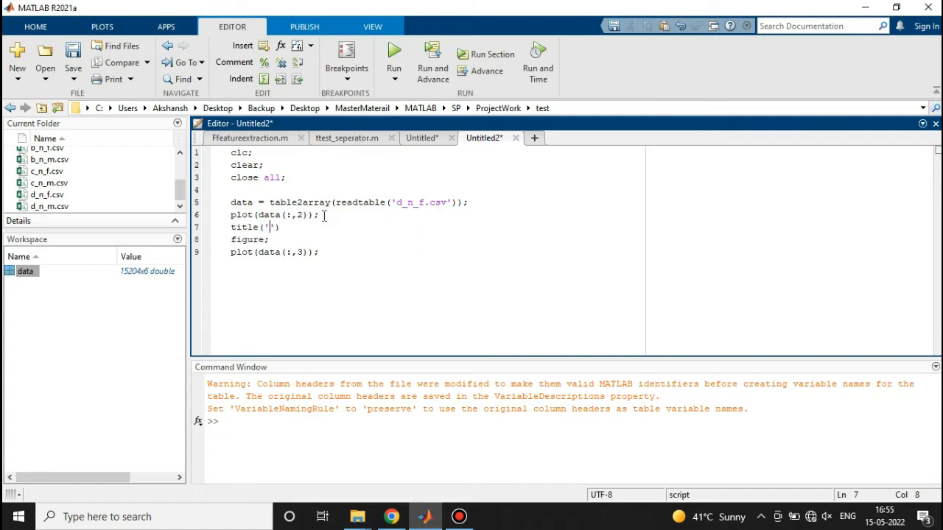
pyautogui.write('TPS')
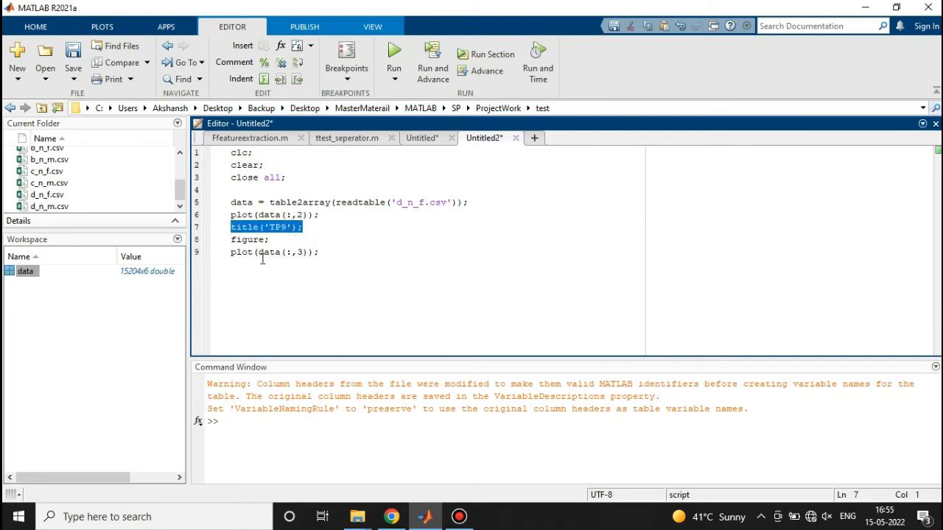
# - Add a title to the third-column plot and change its text to 'AF7'
pyautogui.write("title('TP9');")
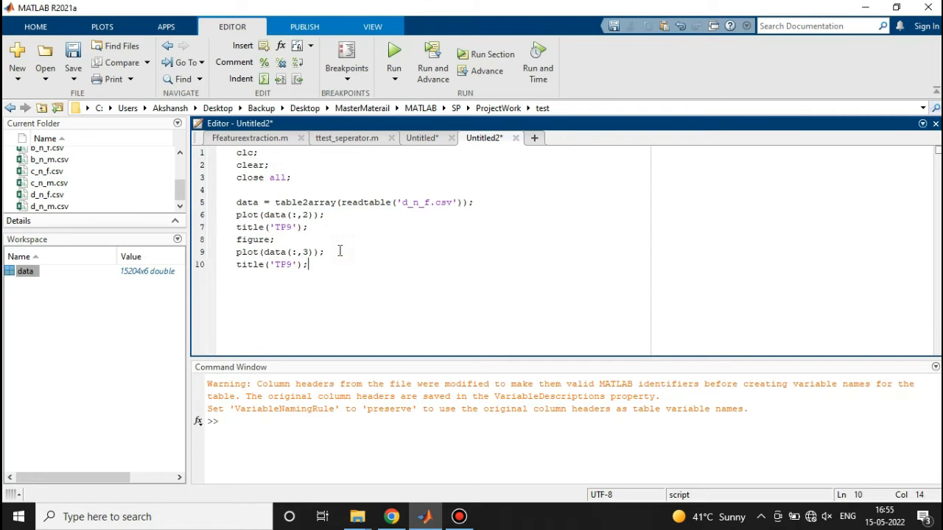
pyautogui.click(293, 265)
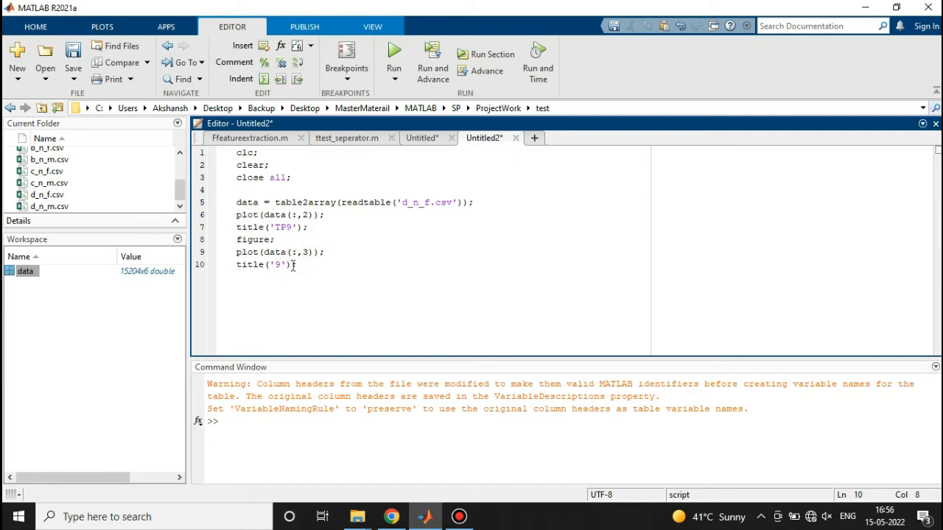
pyautogui.write('AF')
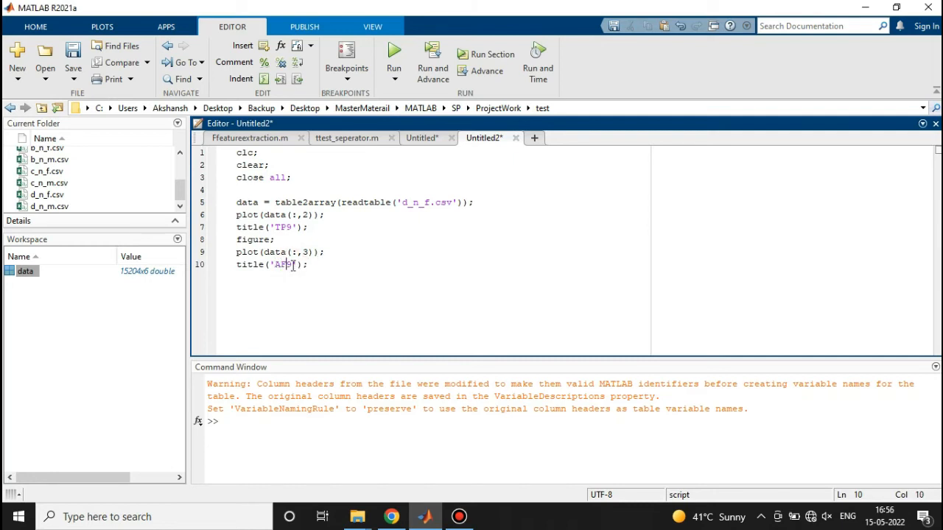
pyautogui.write('7')
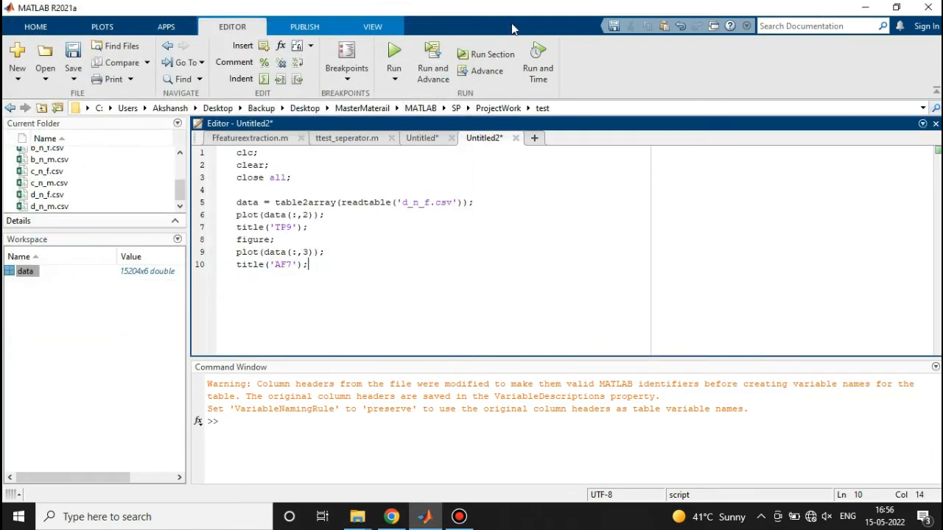
pyautogui.click(393, 56)
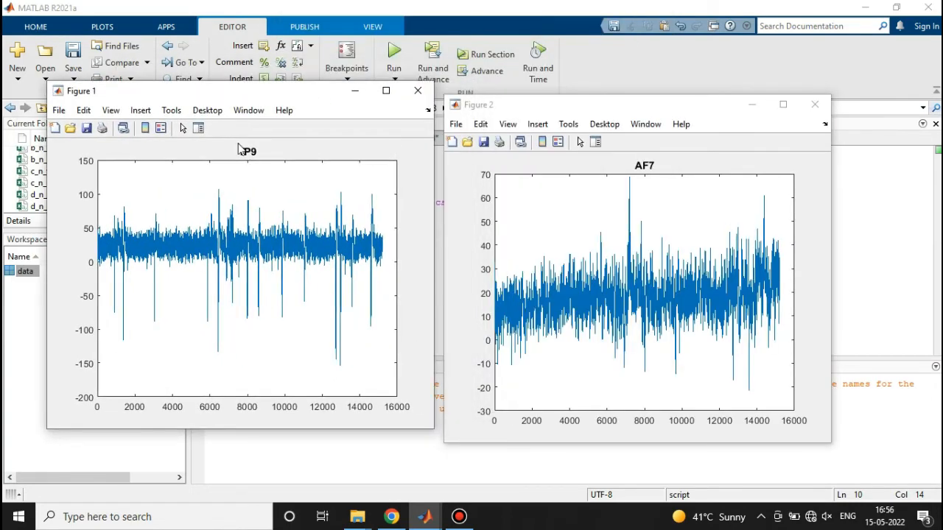
pyautogui.moveTo(260, 157)
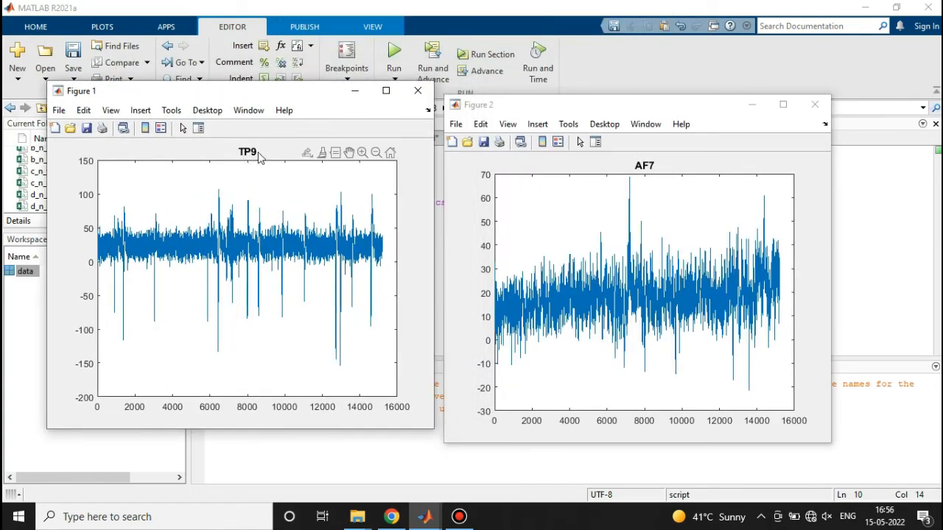
pyautogui.moveTo(744, 177)
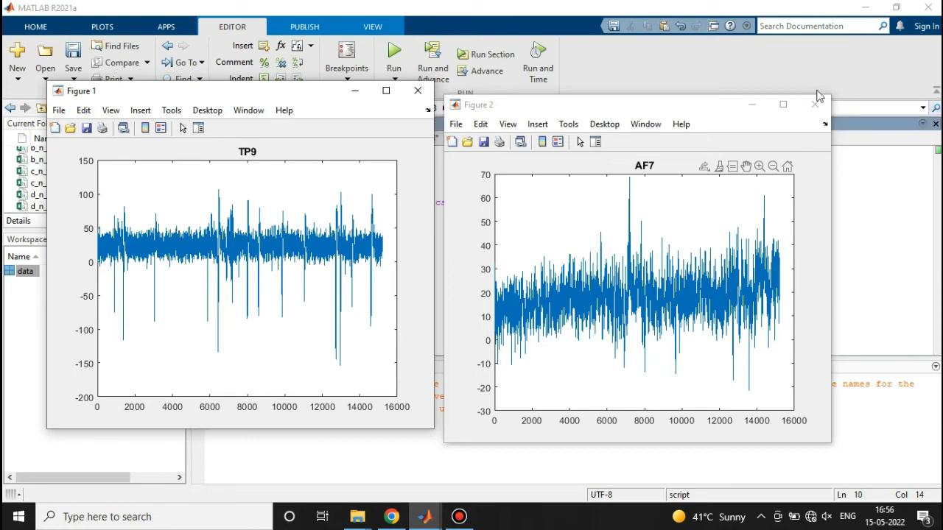
pyautogui.click(815, 104)
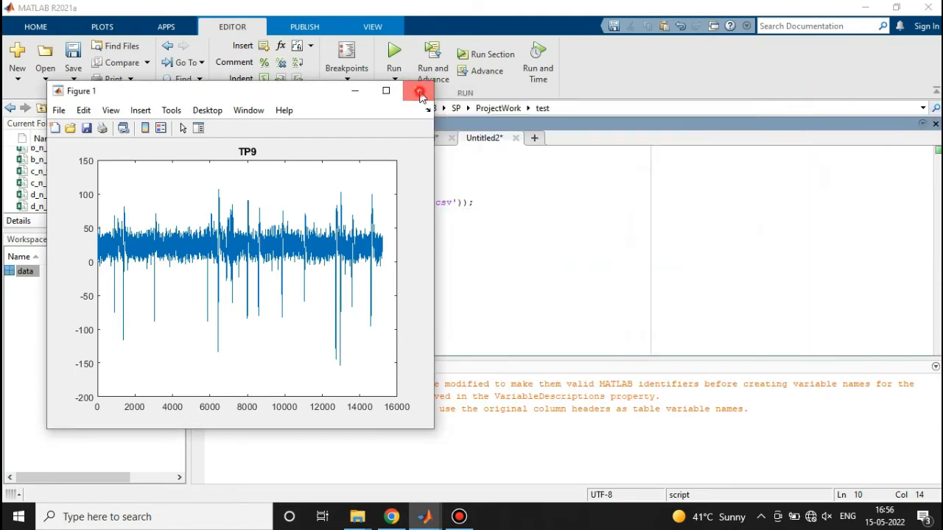
pyautogui.click(420, 90)
pyautogui.write('fi')
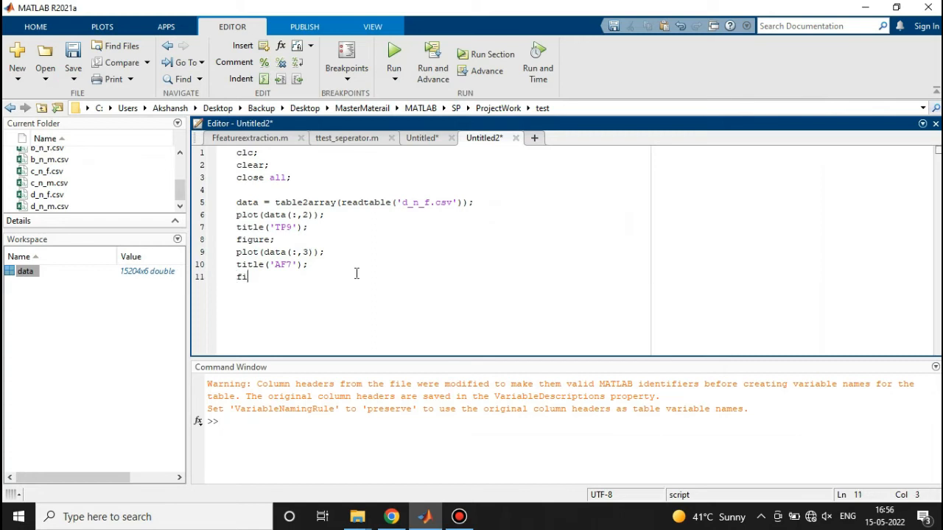
# - Add a third figure block that plots column 4 of data
pyautogui.write('gure;')
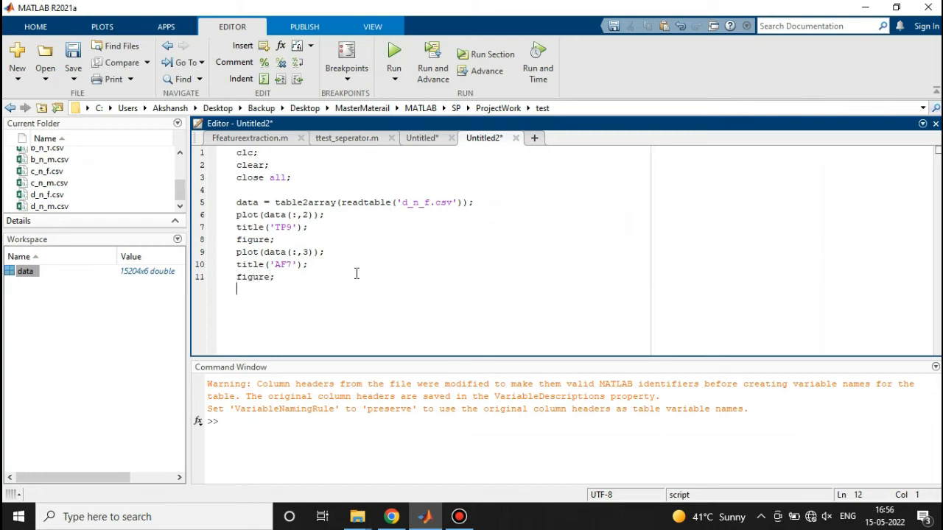
pyautogui.write('plot')
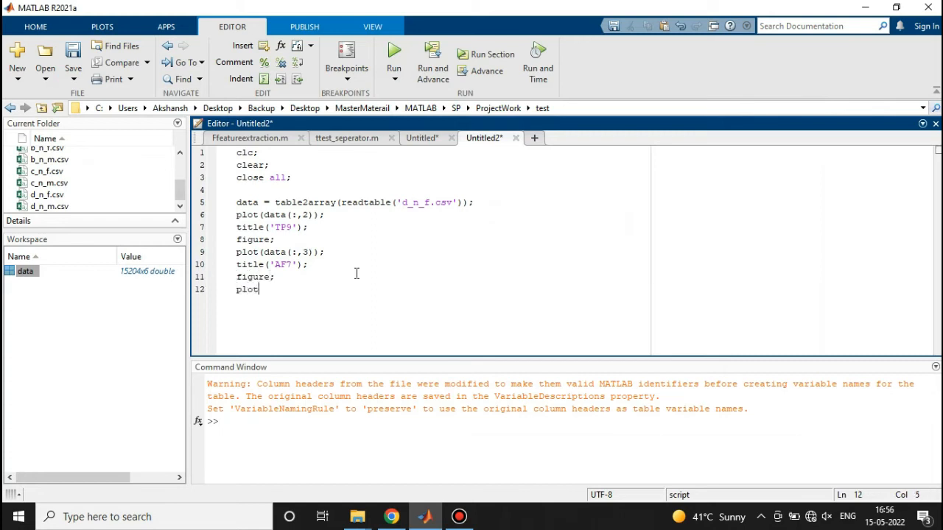
pyautogui.write('()')
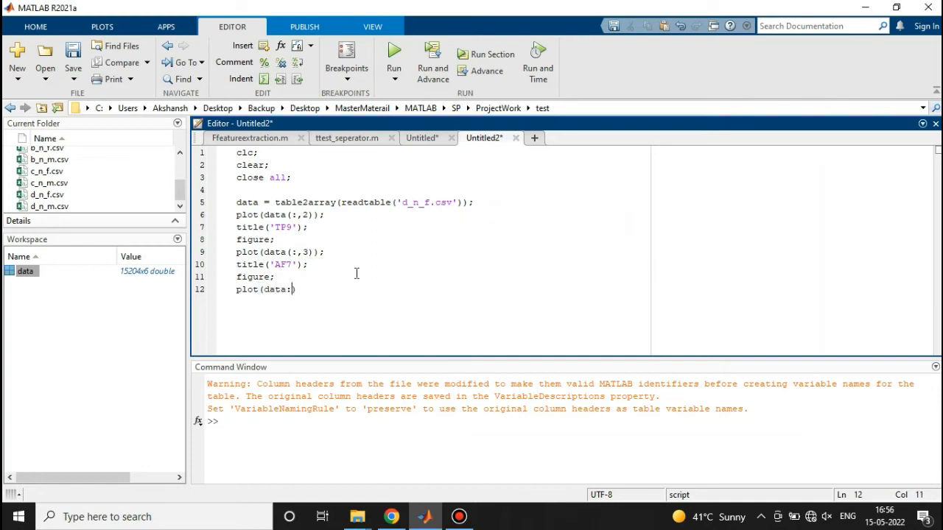
pyautogui.press('Backspace')
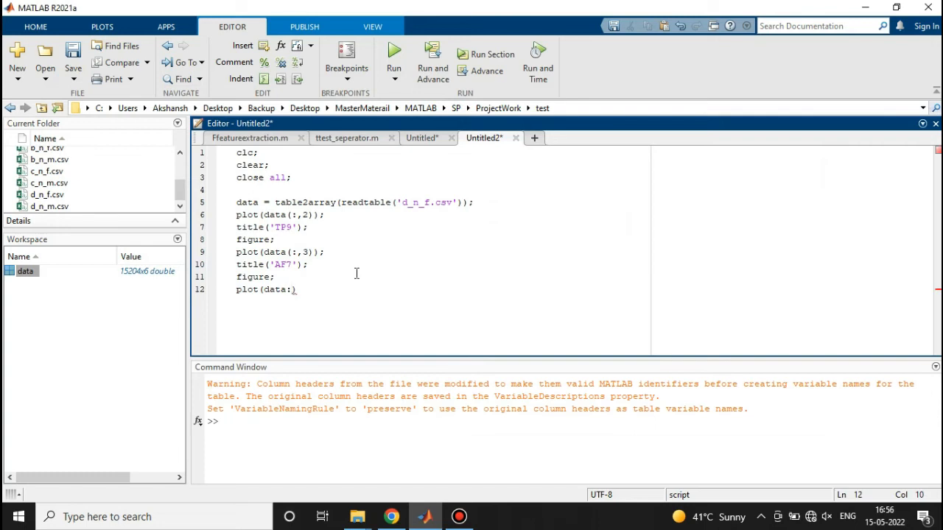
pyautogui.press('Backspace')
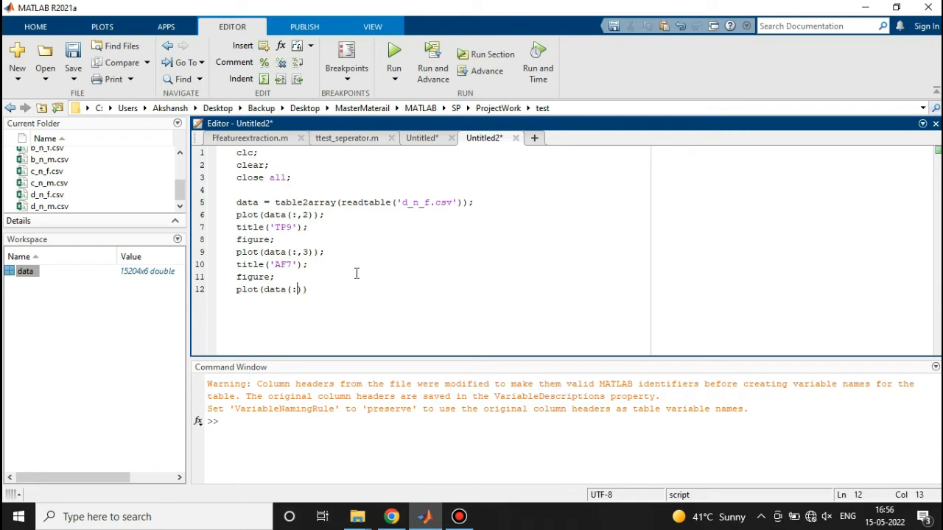
pyautogui.write('4')
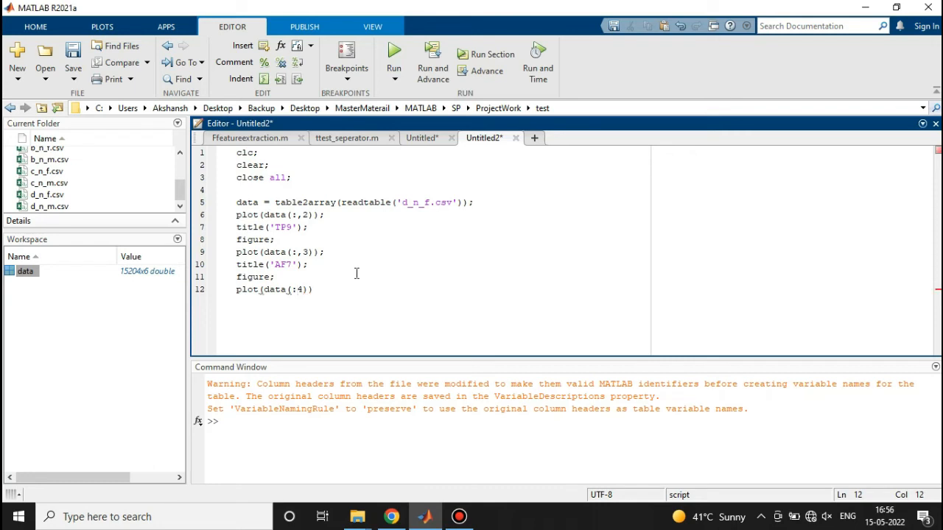
pyautogui.write(');')
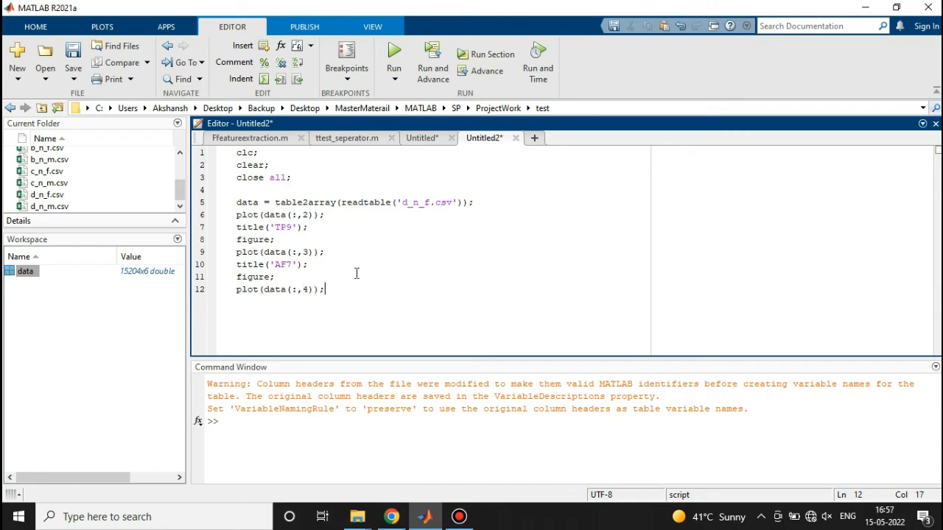
pyautogui.press('Return')
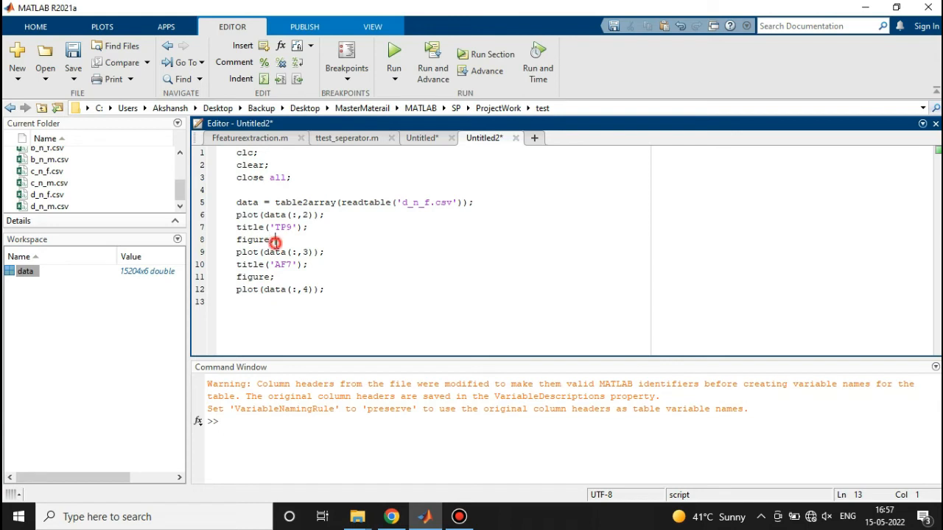
# - Title the column-4 plot 'AF8' and copy the block for a fourth figure titled TP10
pyautogui.moveTo(236, 227); pyautogui.dragTo(275, 240)
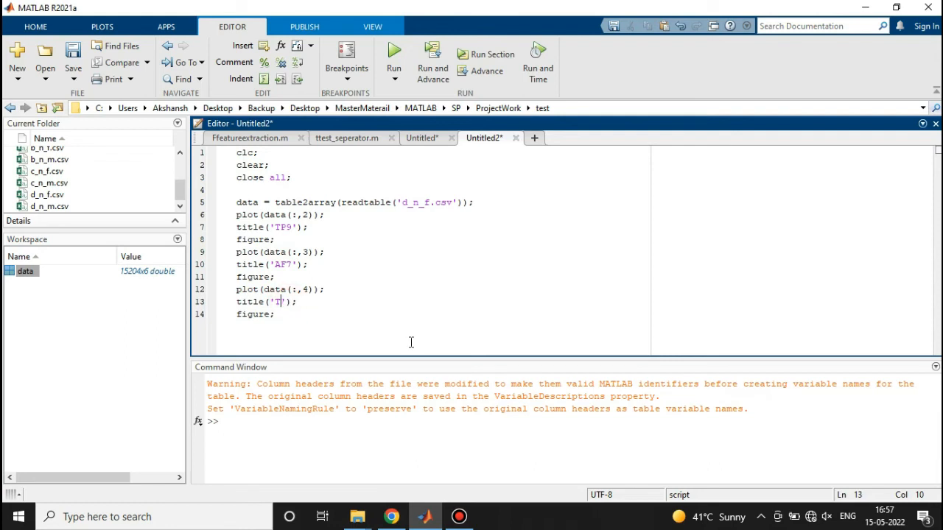
pyautogui.write('AF8')
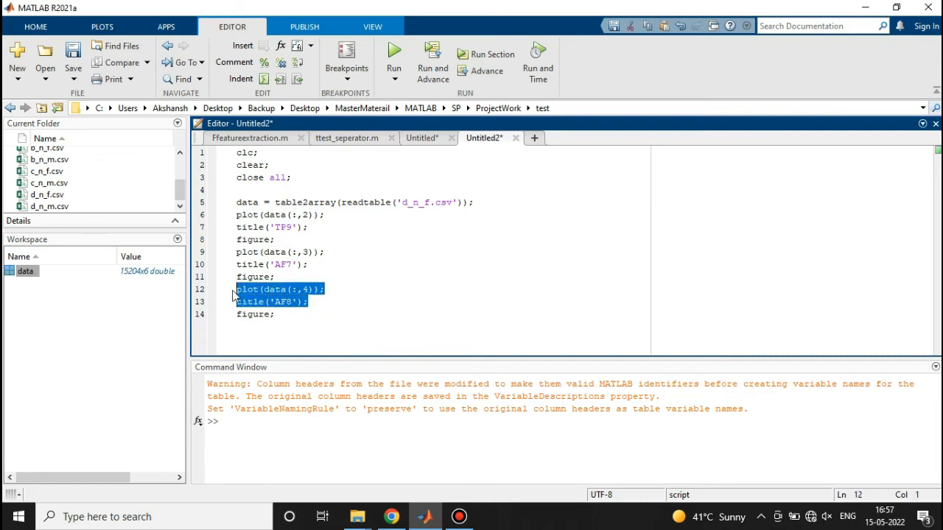
pyautogui.click(280, 315)
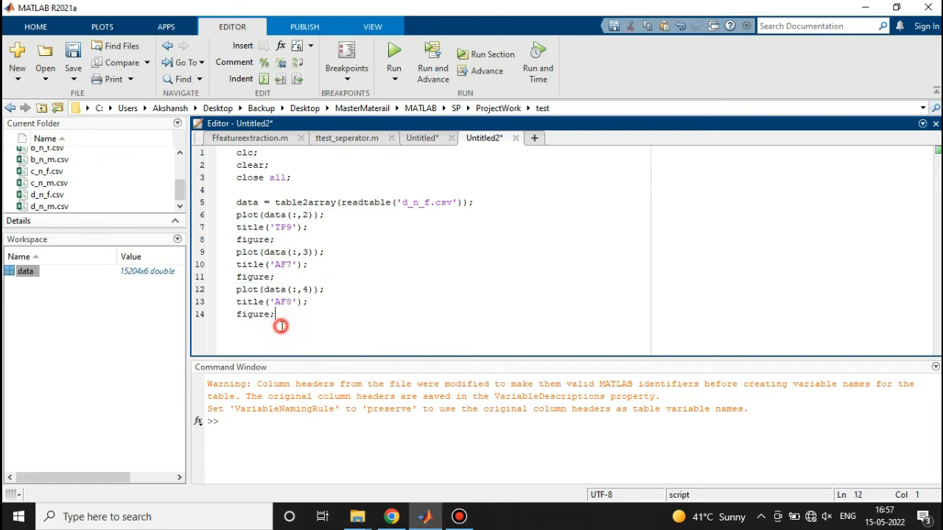
pyautogui.write('plot(data(:,4));')
pyautogui.write("title('AF8');")
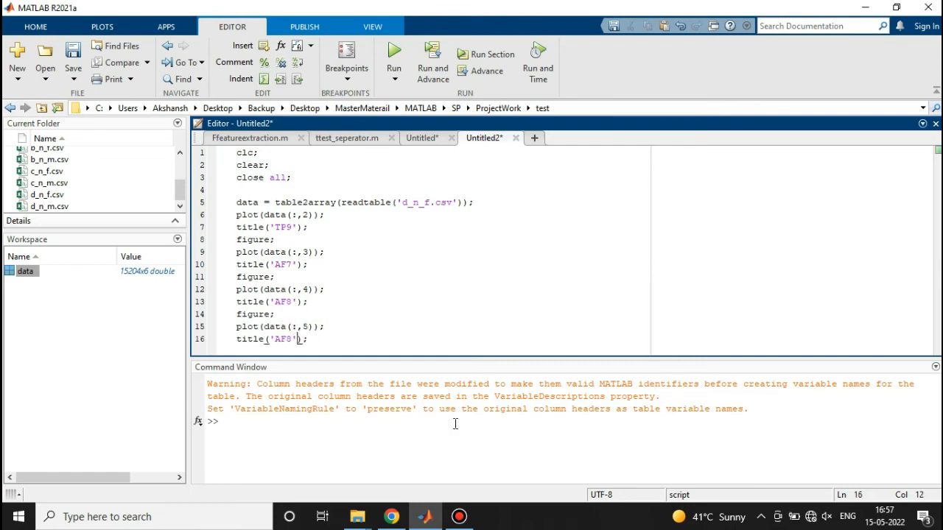
pyautogui.press('Backspace')
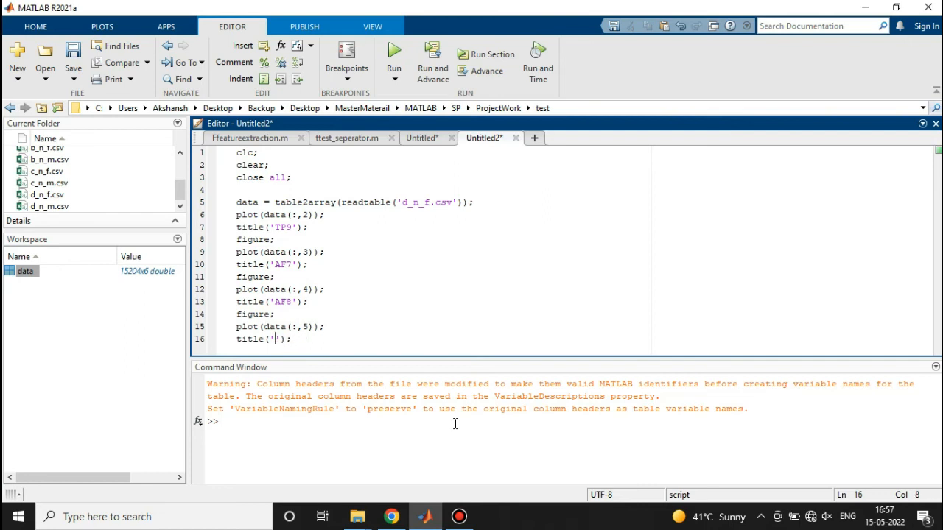
pyautogui.write('TP10')
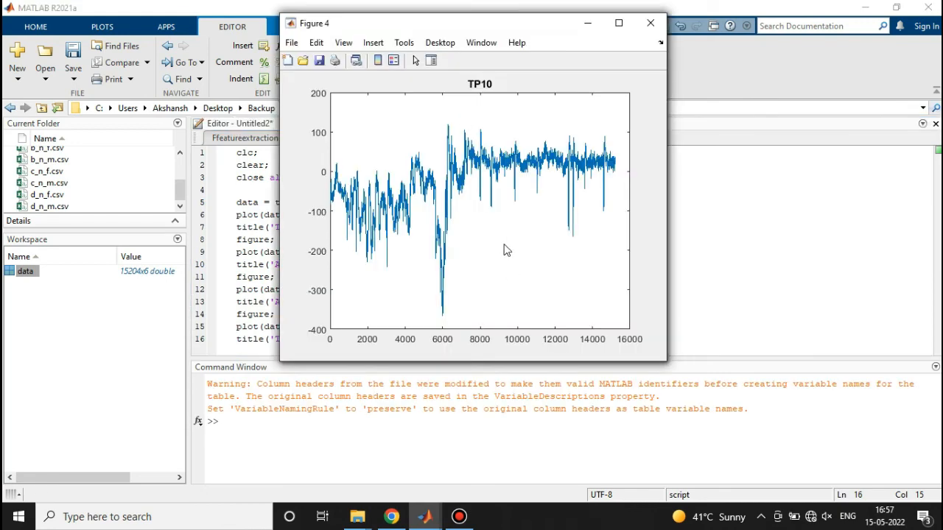
# - Move the TP10 figure aside, then close the TP9 and AF8 figures
pyautogui.moveTo(480, 23); pyautogui.dragTo(651, 81)
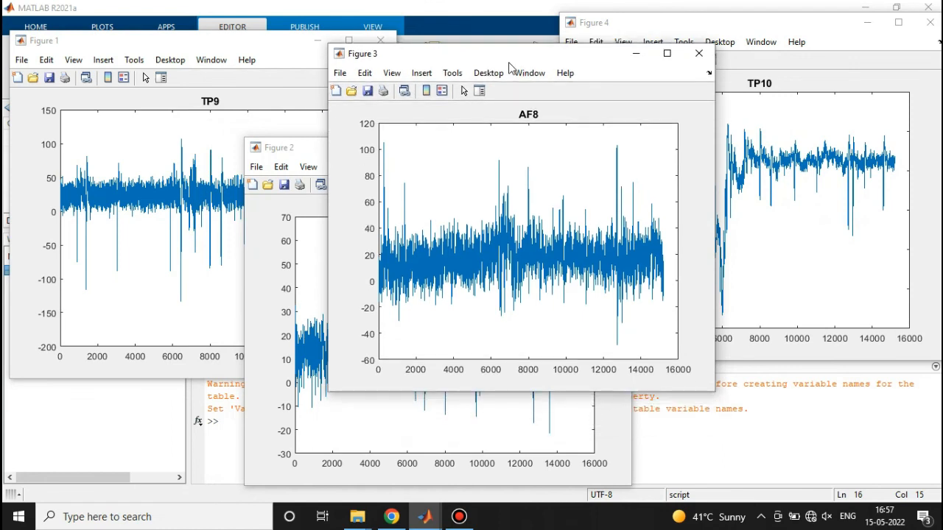
pyautogui.moveTo(186, 46)
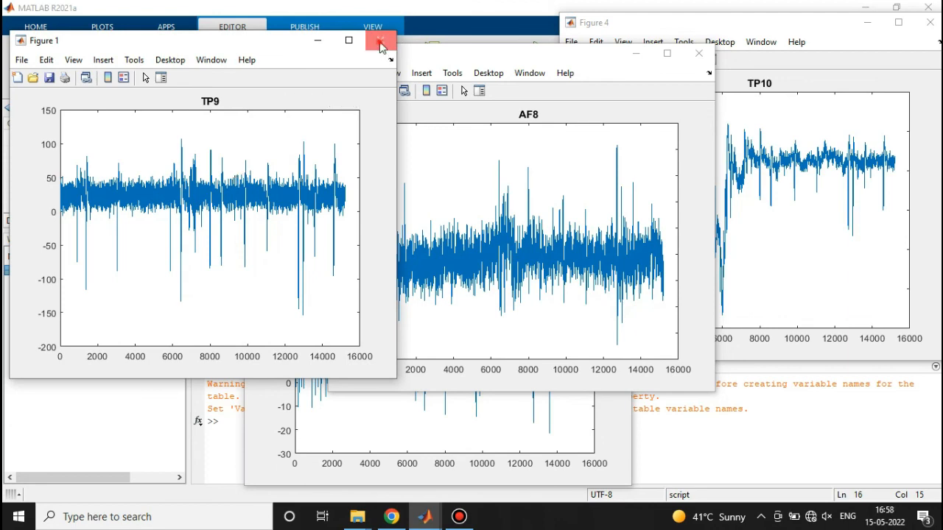
pyautogui.click(380, 41)
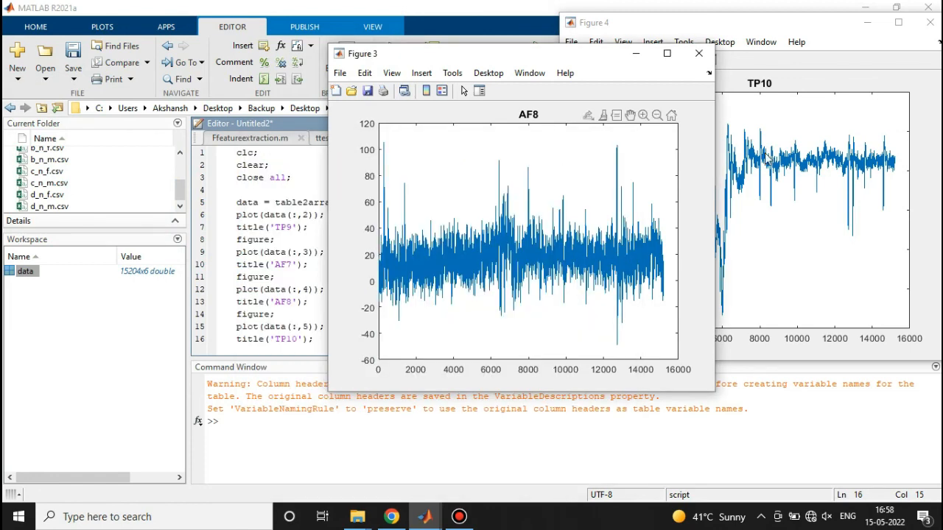
pyautogui.moveTo(697, 53)
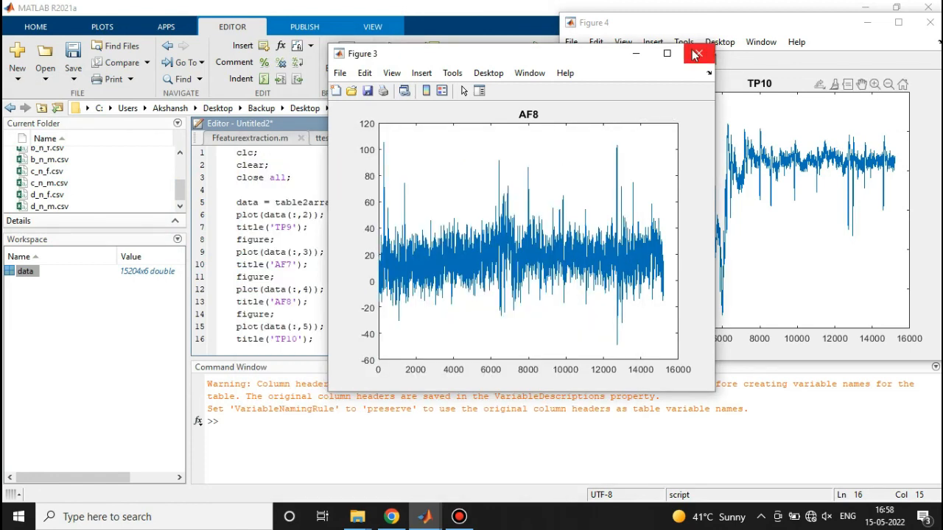
pyautogui.click(696, 54)
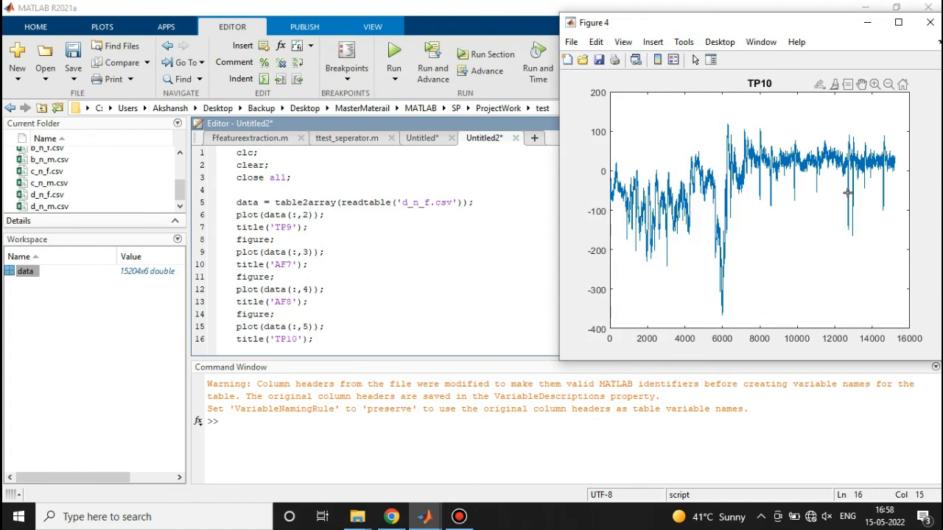